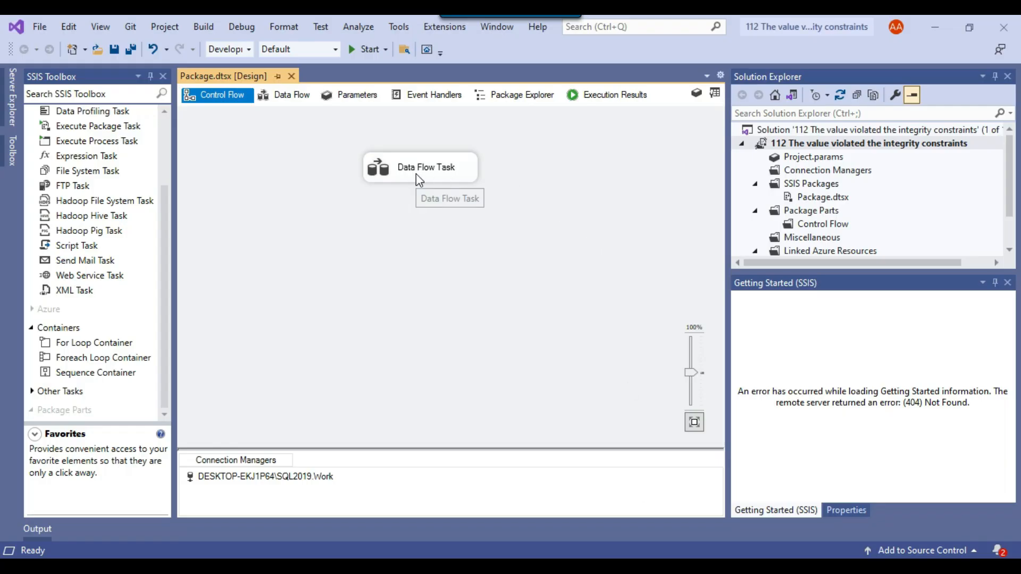
# Step: Inspect the OLE DB Source query on Email and the destination's column mappings into Email_Dest
pyautogui.doubleClick(426, 167)
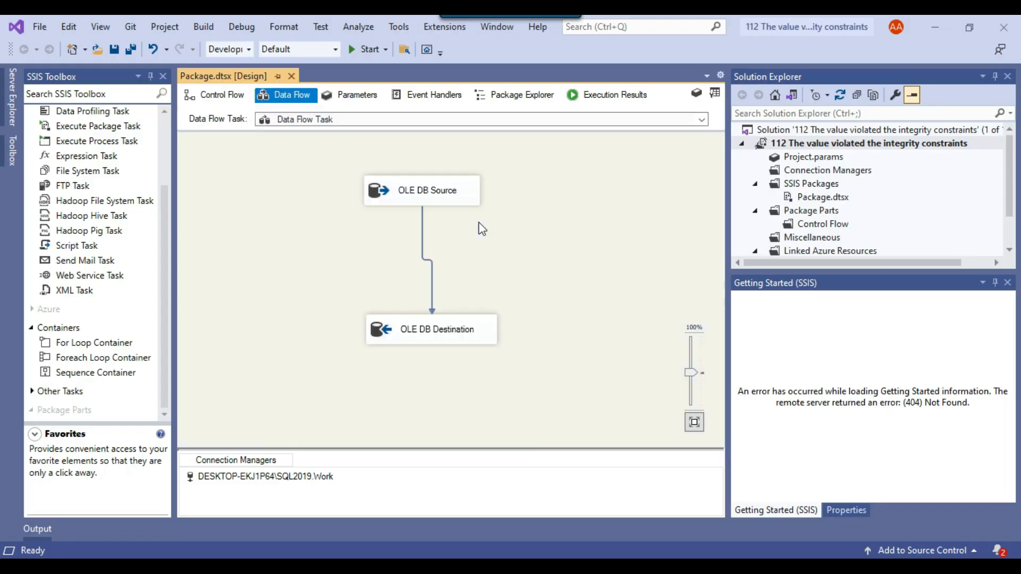
pyautogui.doubleClick(421, 189)
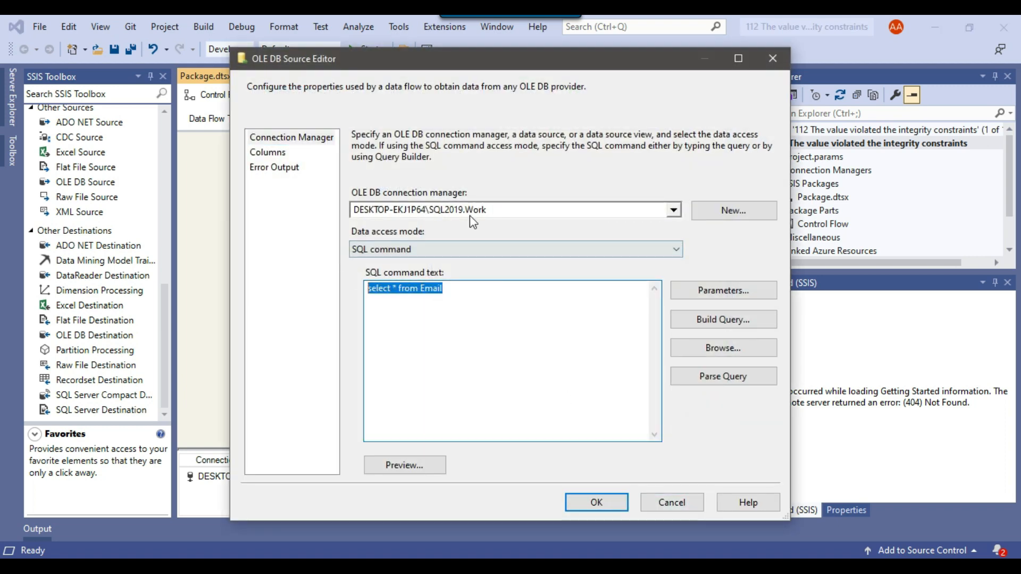
pyautogui.rightClick(437, 329)
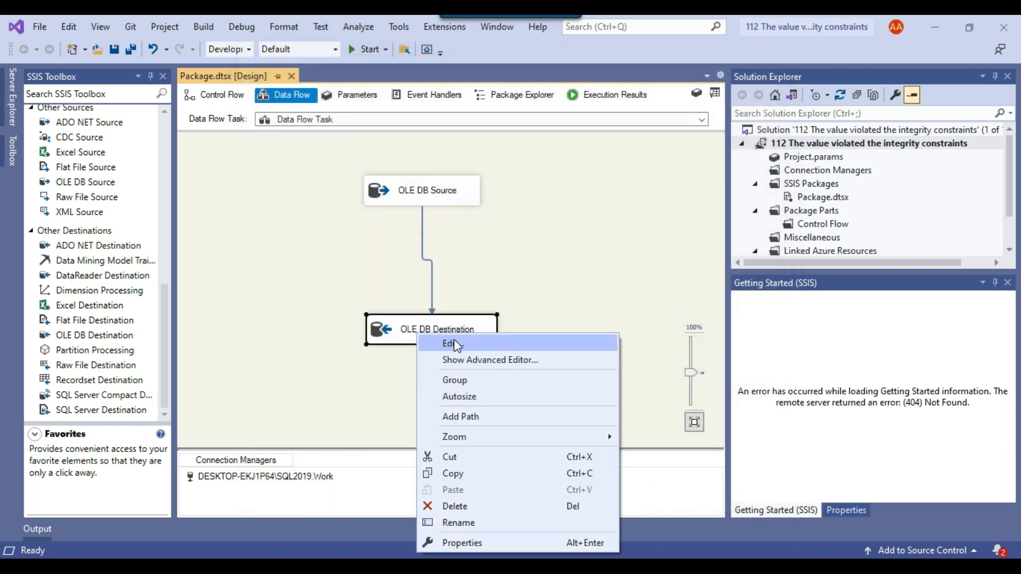
pyautogui.click(451, 344)
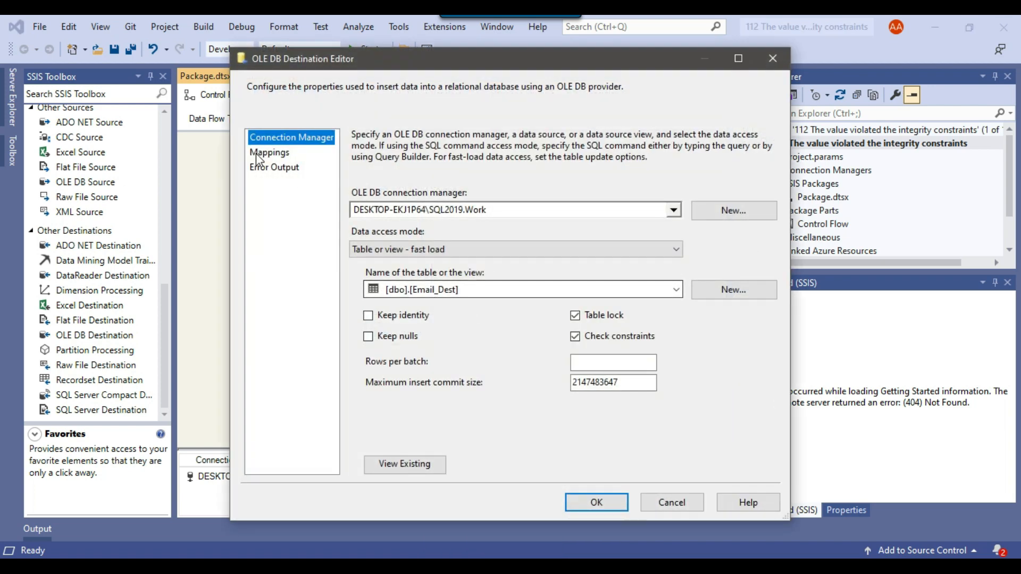
pyautogui.click(270, 152)
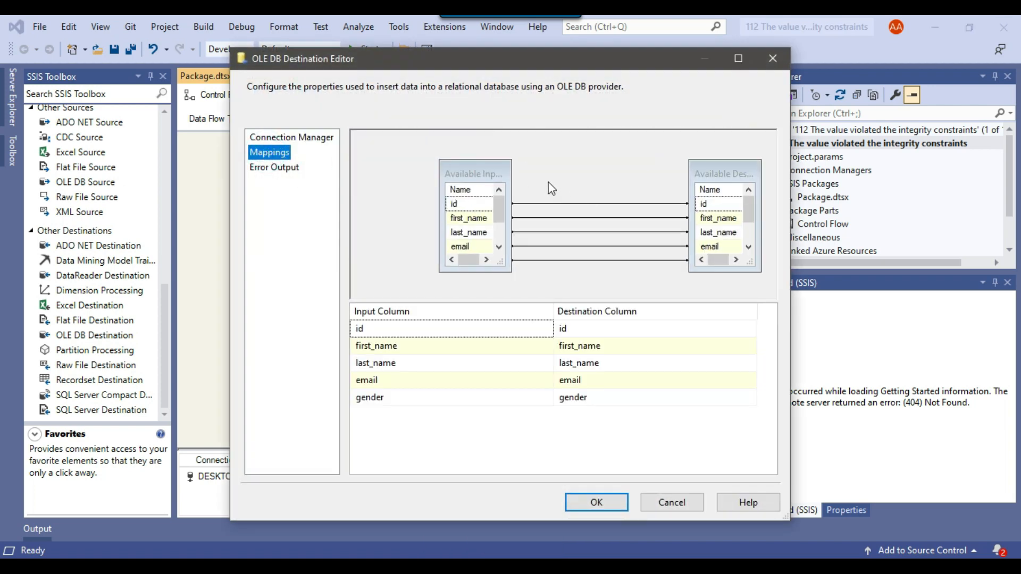
pyautogui.moveTo(638, 533)
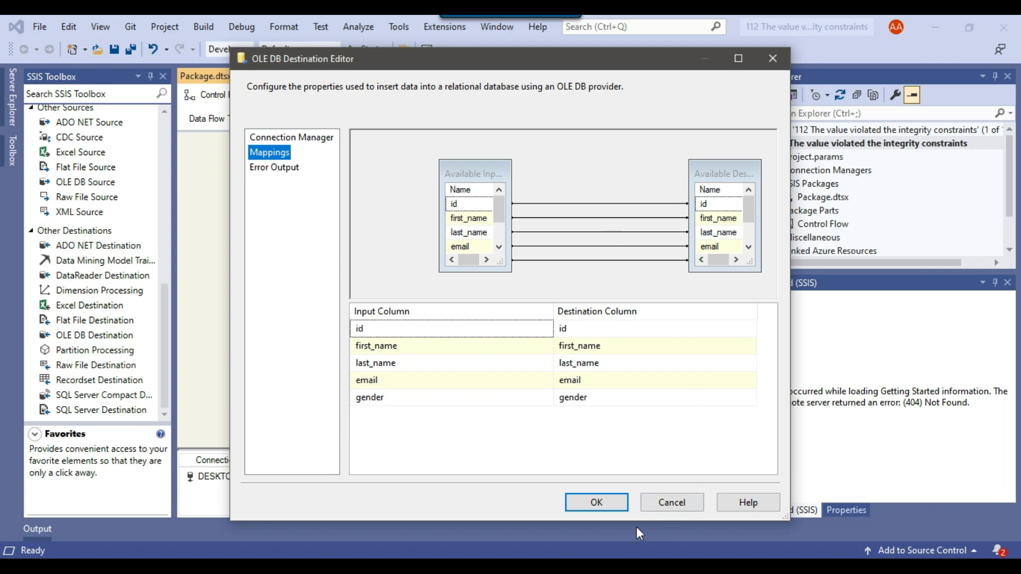
# Step: Execute the package and select the failed OLE DB Destination after 1,000 source rows passed
pyautogui.click(594, 502)
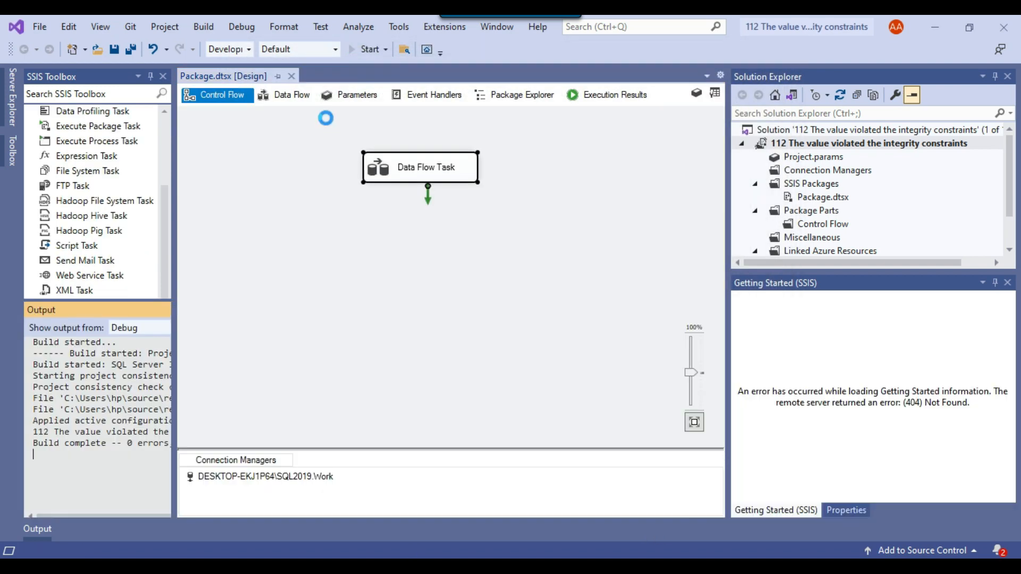
pyautogui.click(369, 49)
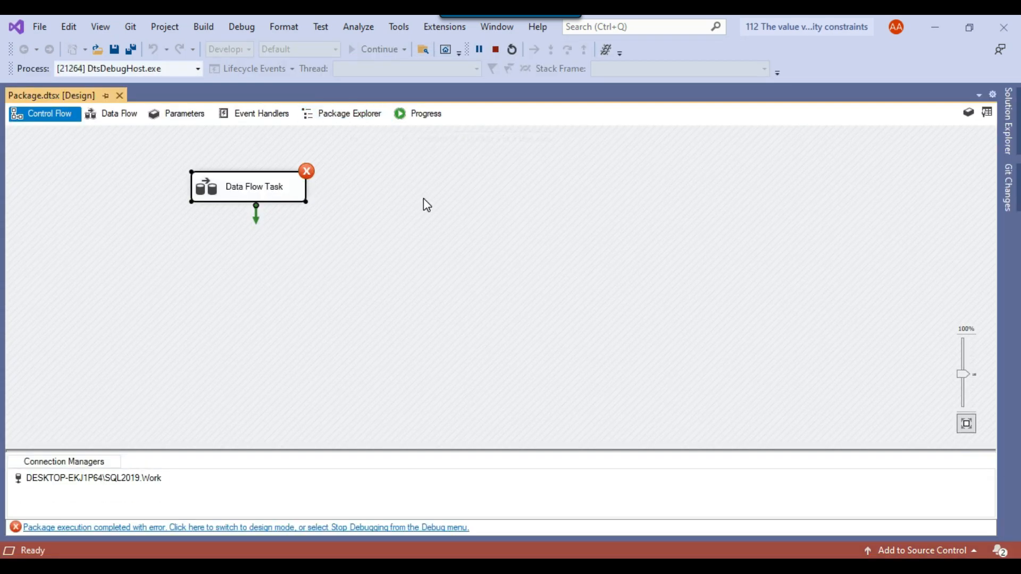
pyautogui.click(119, 114)
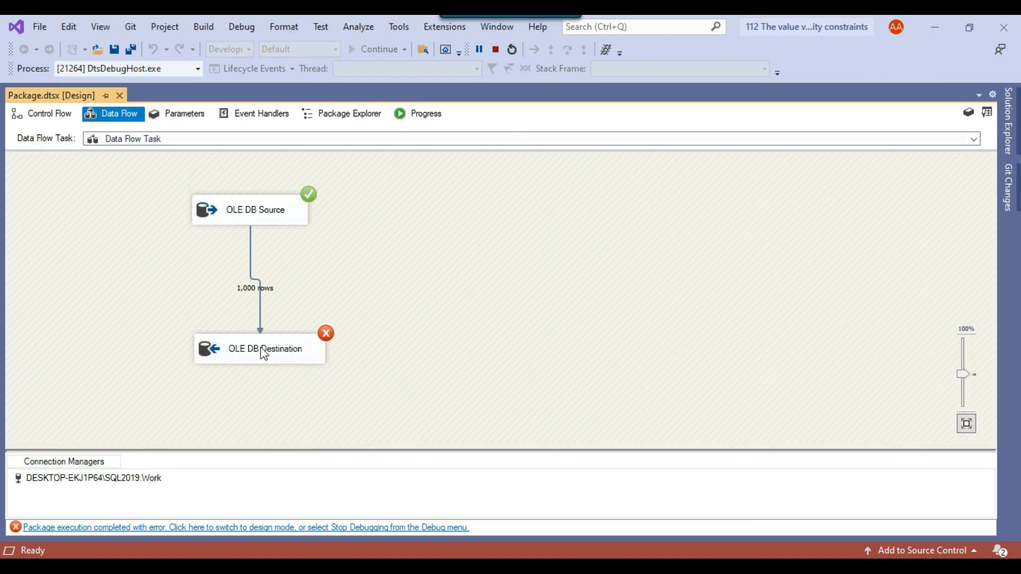
pyautogui.click(260, 349)
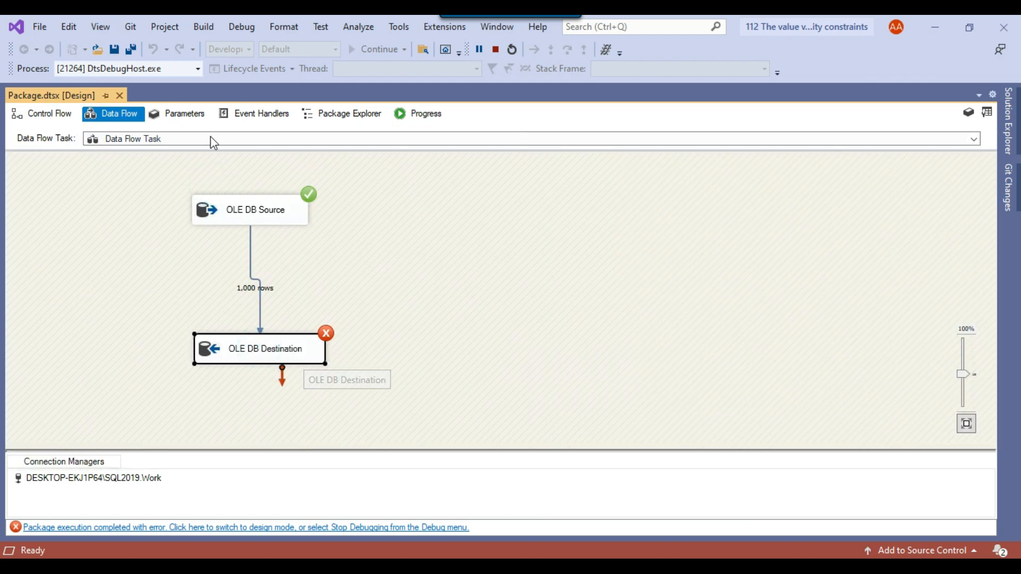
# Step: Show the Debug output and highlight the gender column in the integrity-constraint error message
pyautogui.click(100, 27)
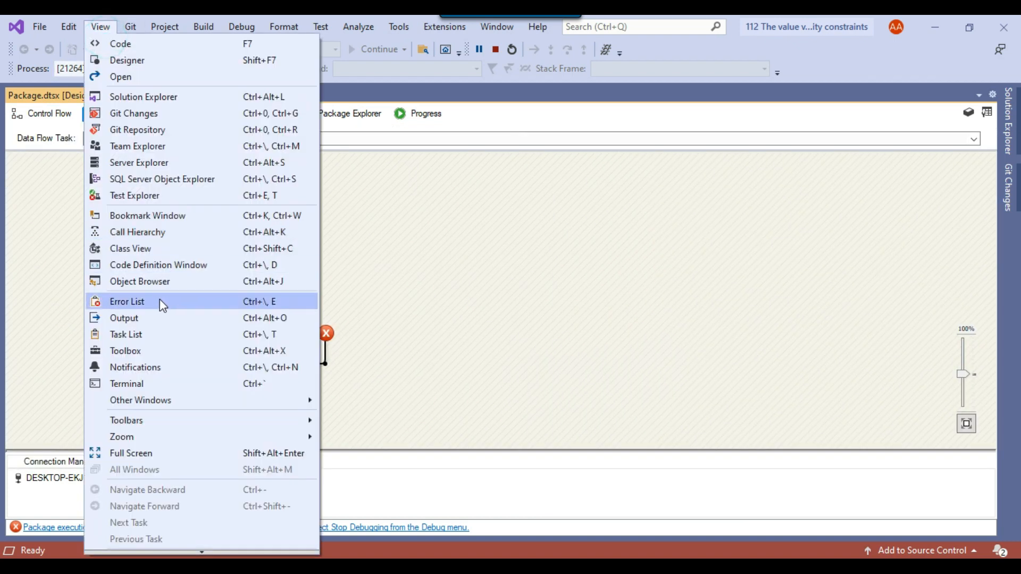
pyautogui.click(124, 318)
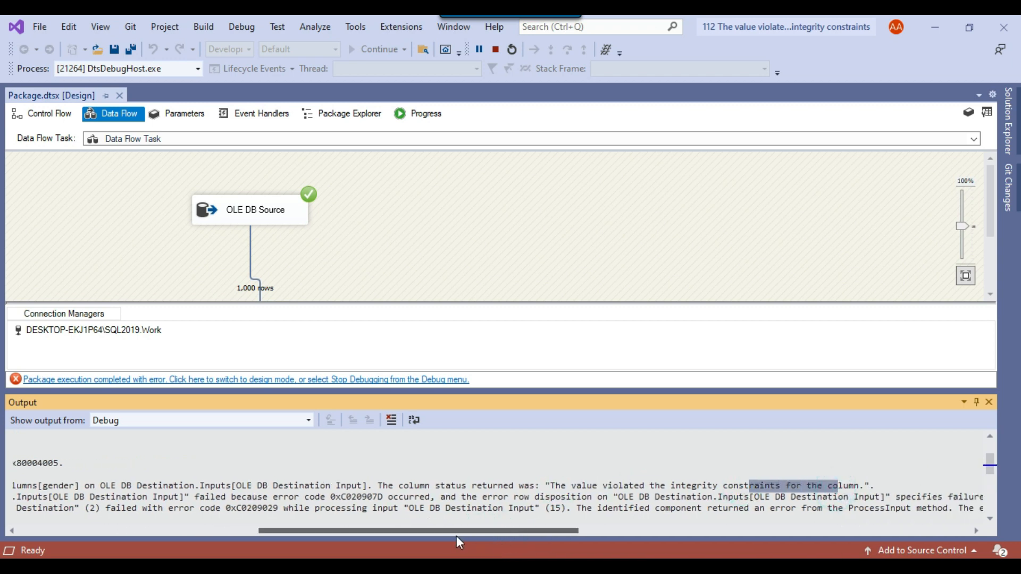
pyautogui.hscroll(-3)
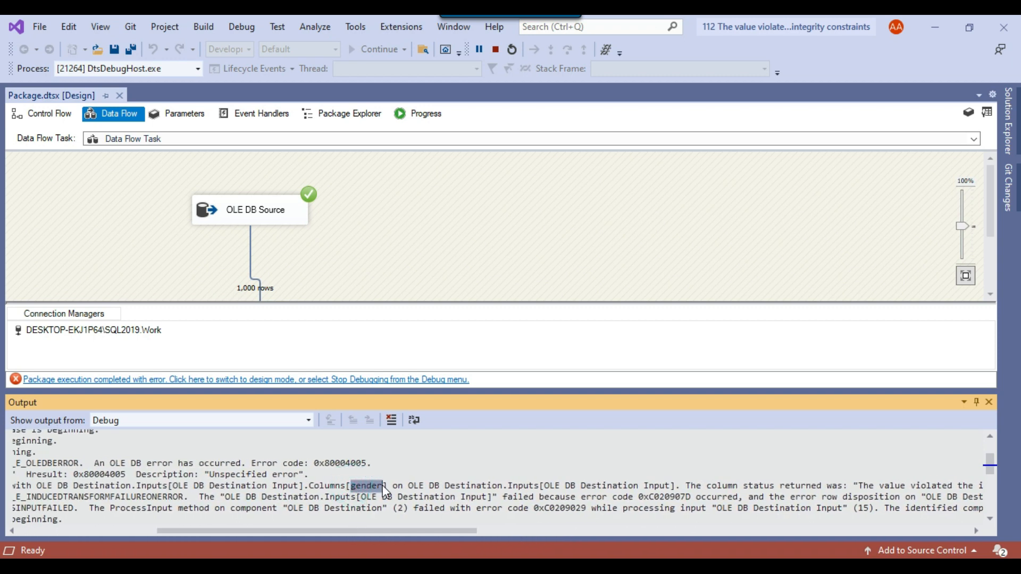
pyautogui.moveTo(469, 465)
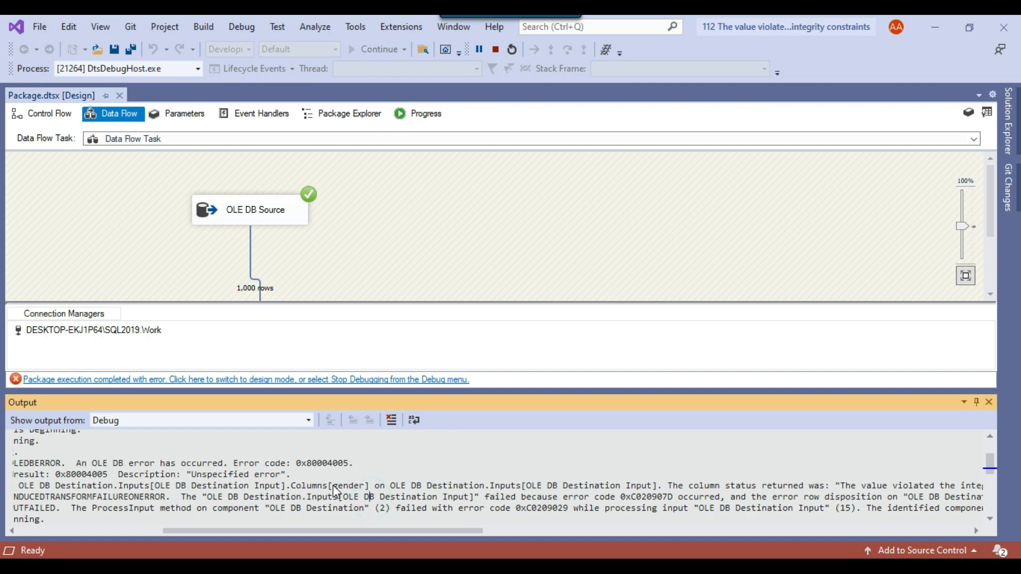
pyautogui.doubleClick(349, 486)
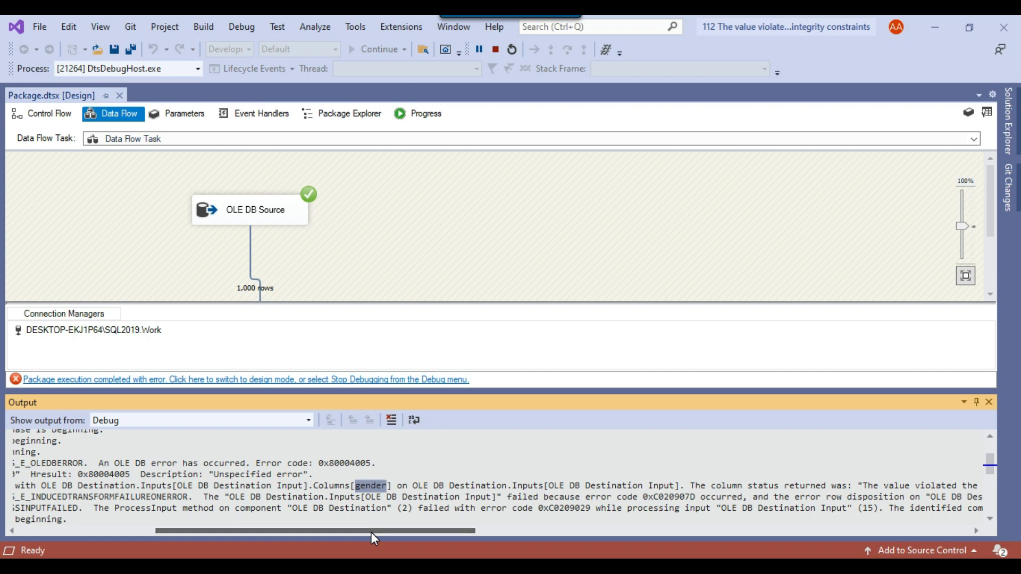
pyautogui.moveTo(423, 485)
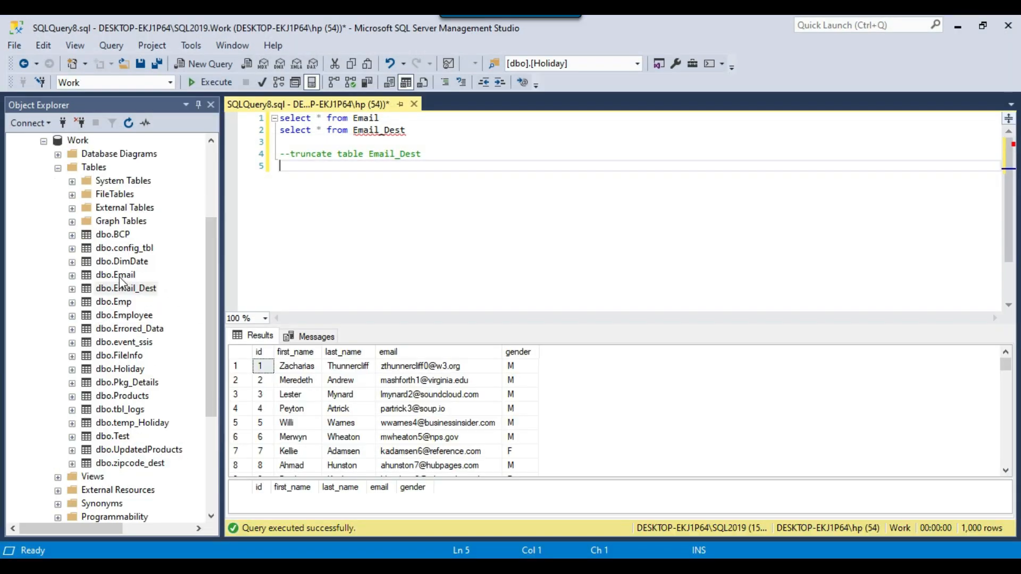
# Step: Run 'select * from Email_Dest' to confirm the table returns zero rows
pyautogui.click(125, 289)
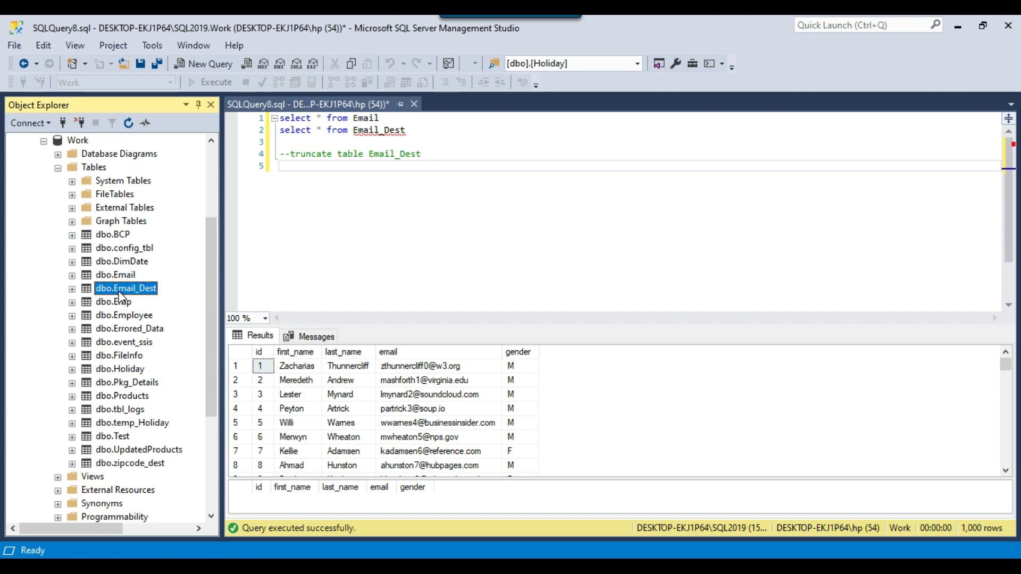
pyautogui.click(379, 118)
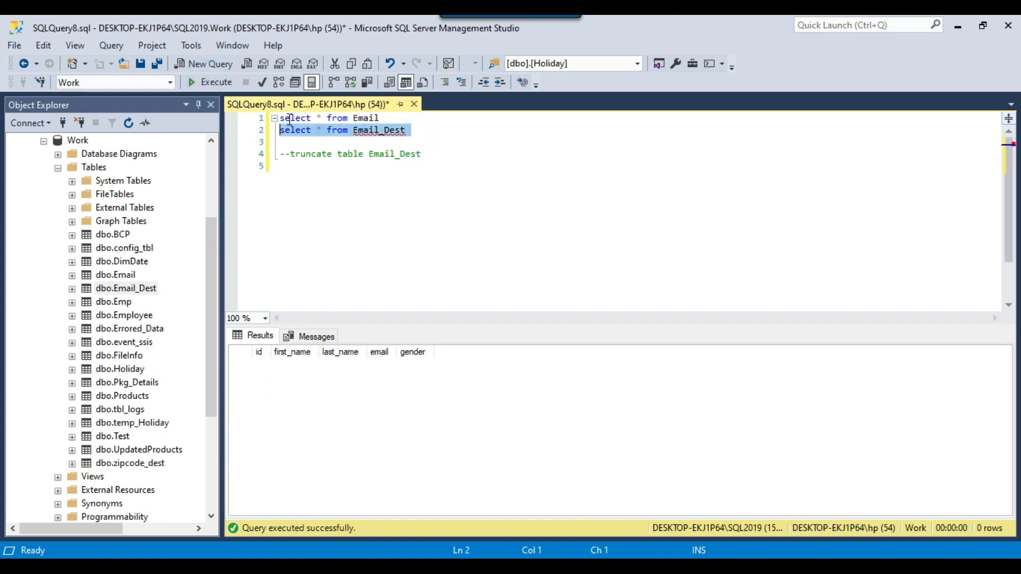
pyautogui.click(286, 166)
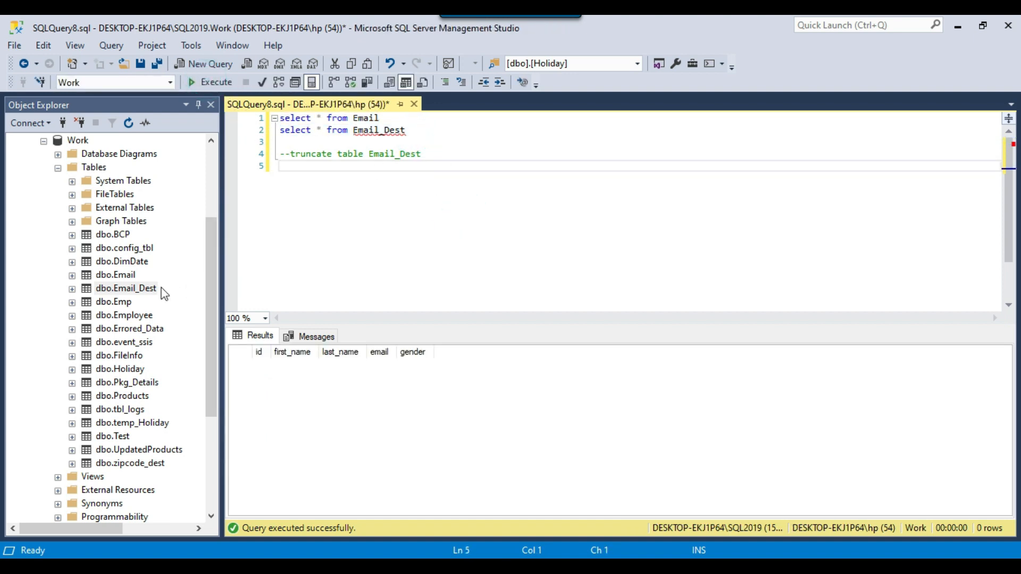
pyautogui.moveTo(123, 300)
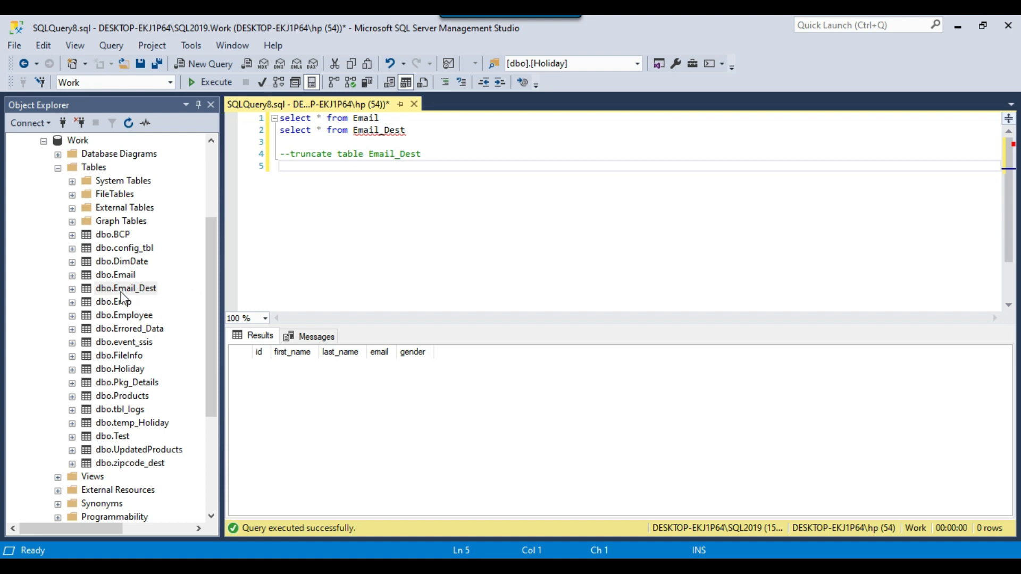
pyautogui.click(125, 288)
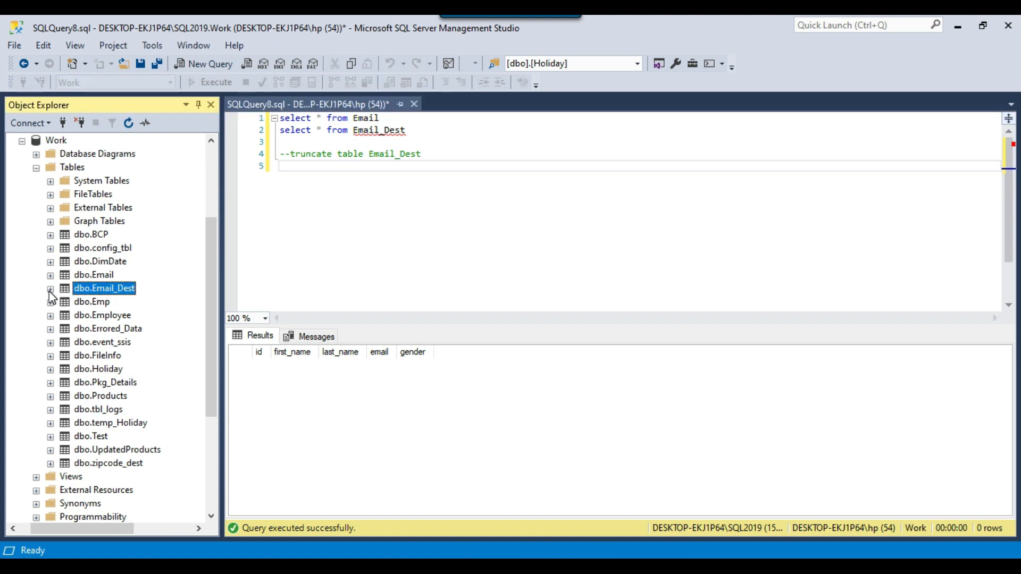
pyautogui.click(50, 288)
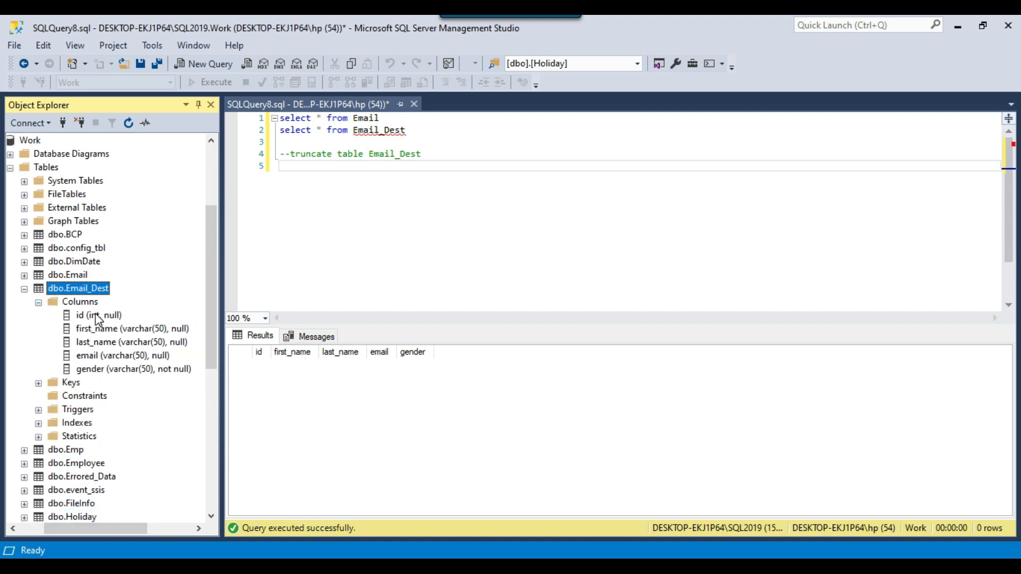
pyautogui.click(99, 314)
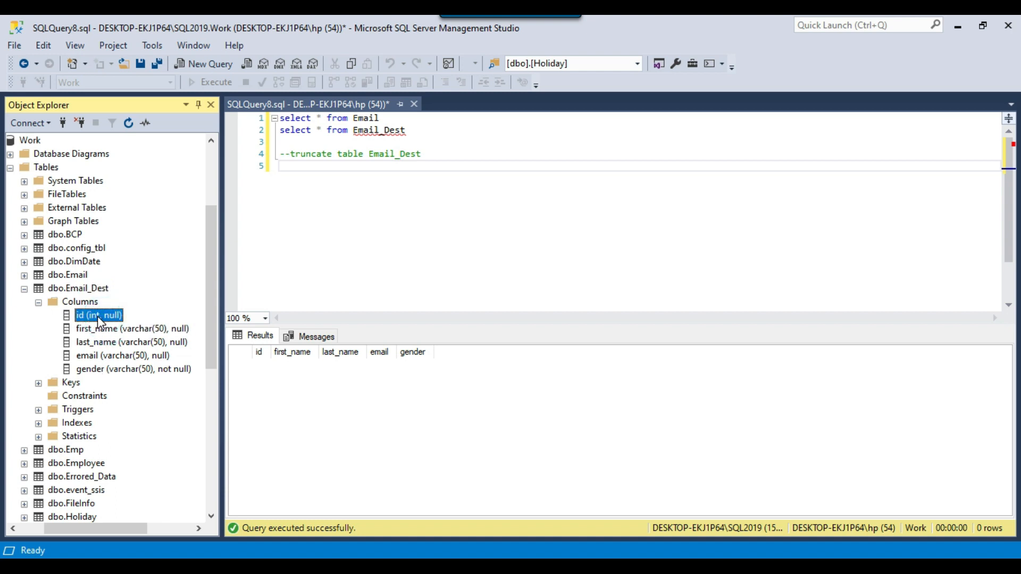
pyautogui.moveTo(164, 334)
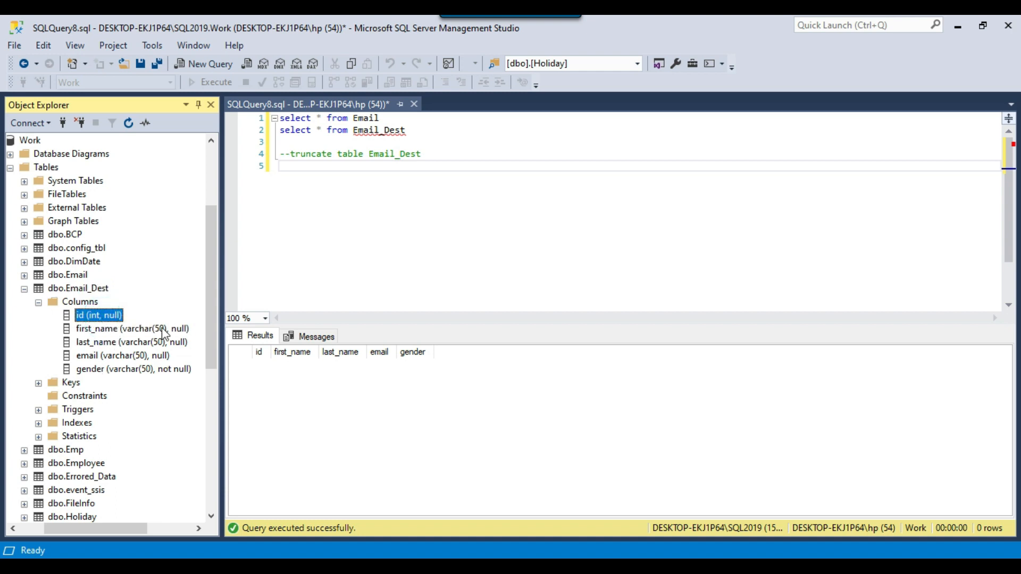
pyautogui.click(132, 342)
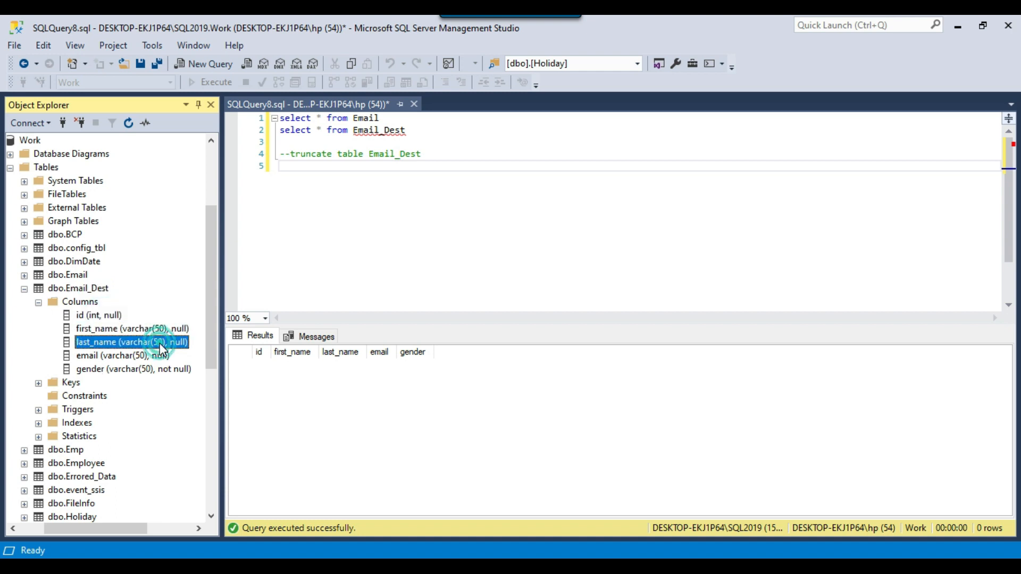
pyautogui.click(134, 369)
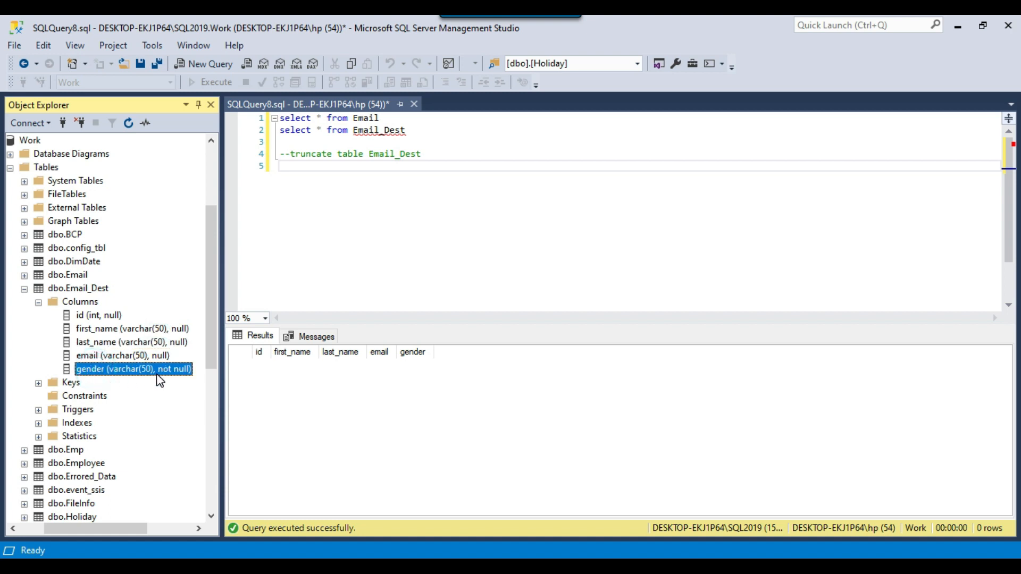
pyautogui.moveTo(184, 383)
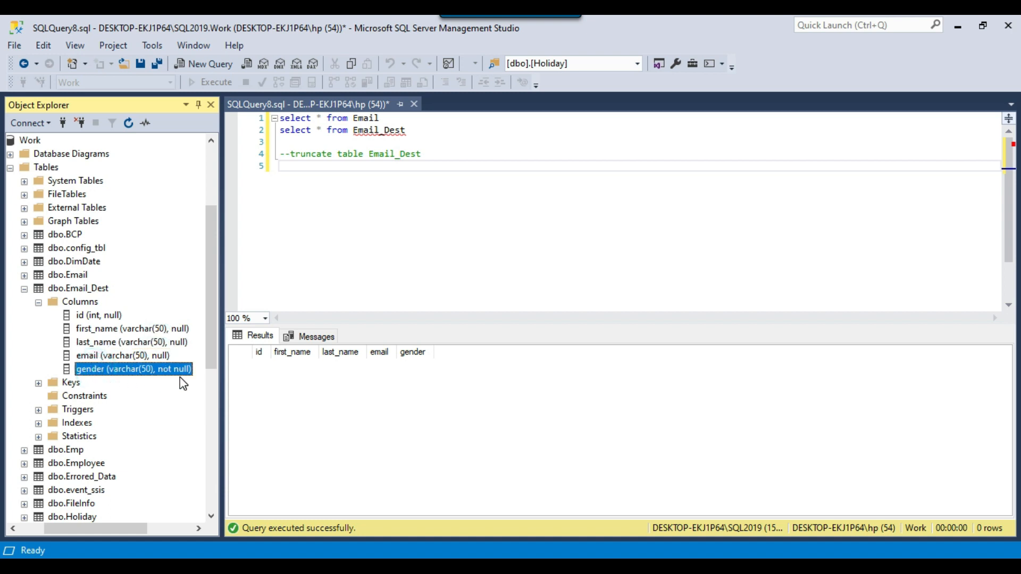
pyautogui.moveTo(183, 407)
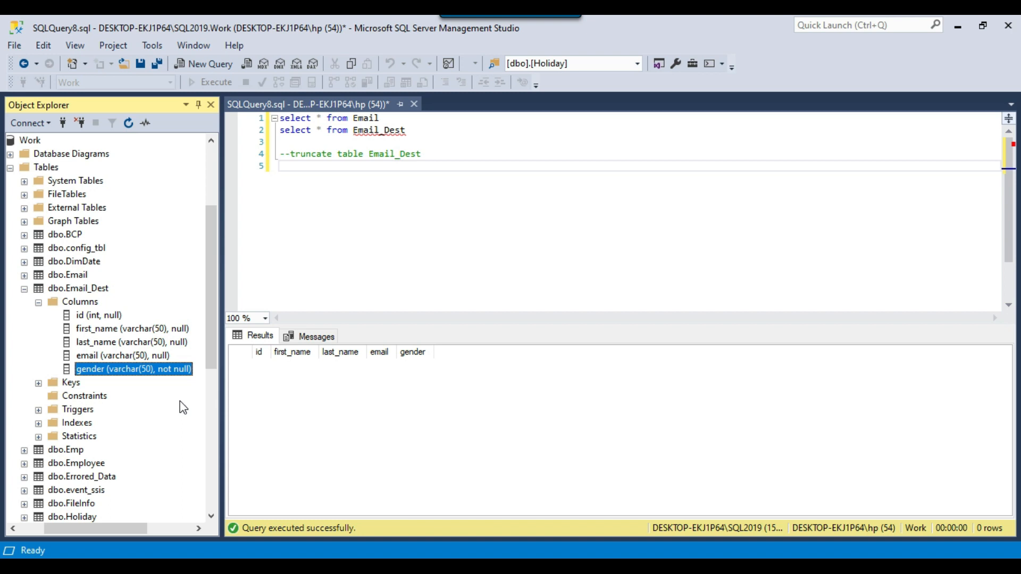
pyautogui.moveTo(173, 400)
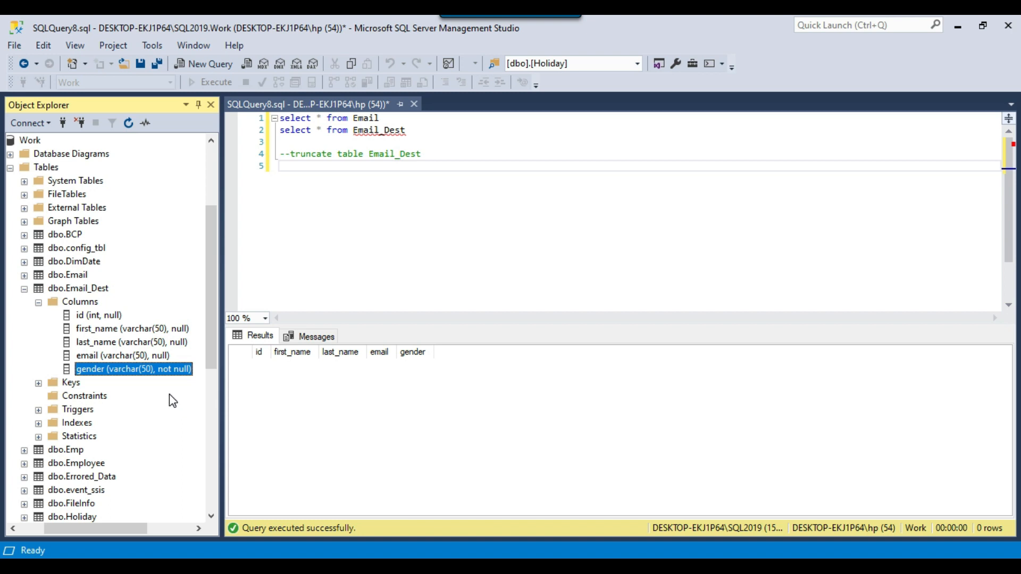
pyautogui.moveTo(102, 376)
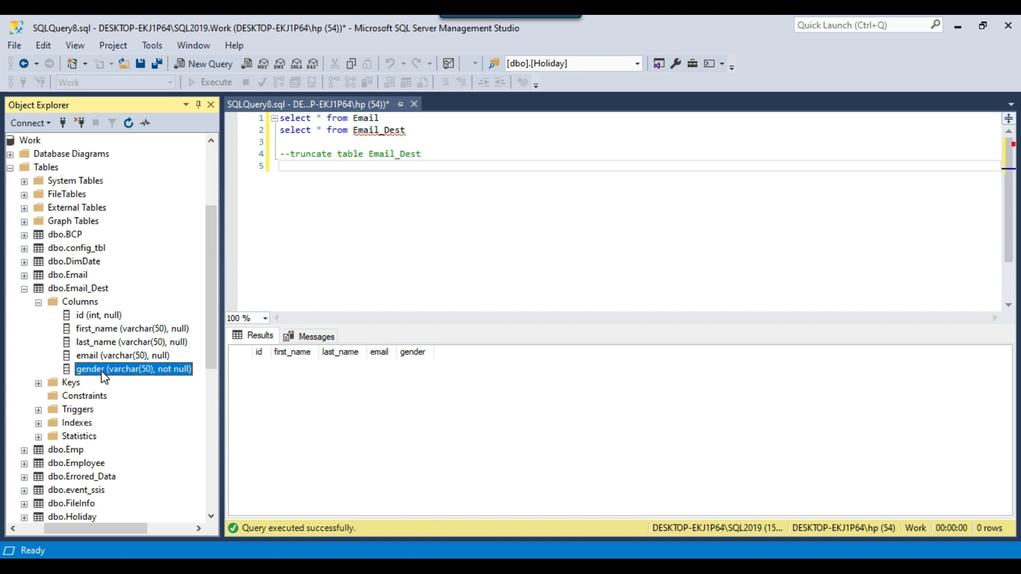
pyautogui.moveTo(105, 383)
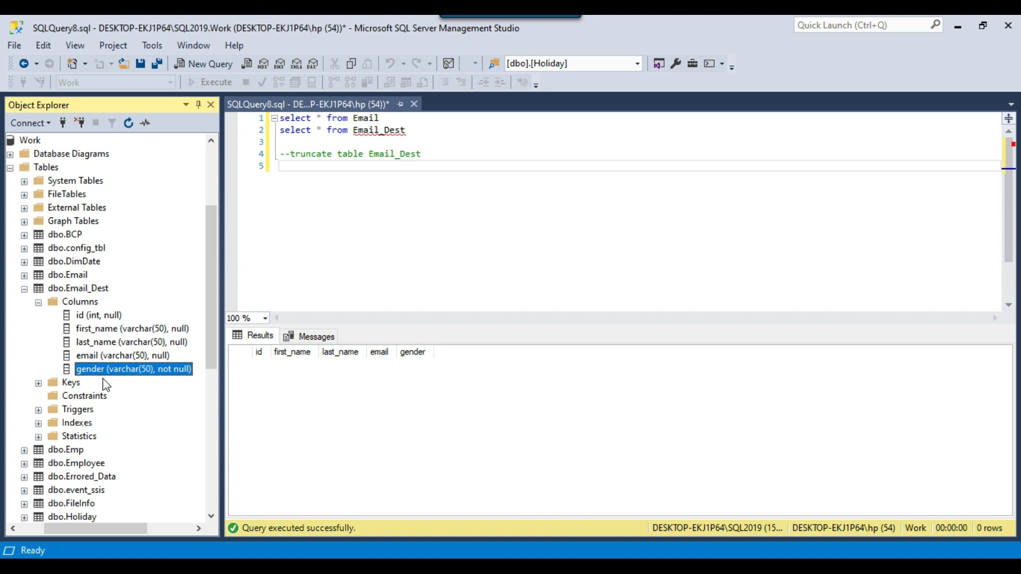
pyautogui.moveTo(143, 380)
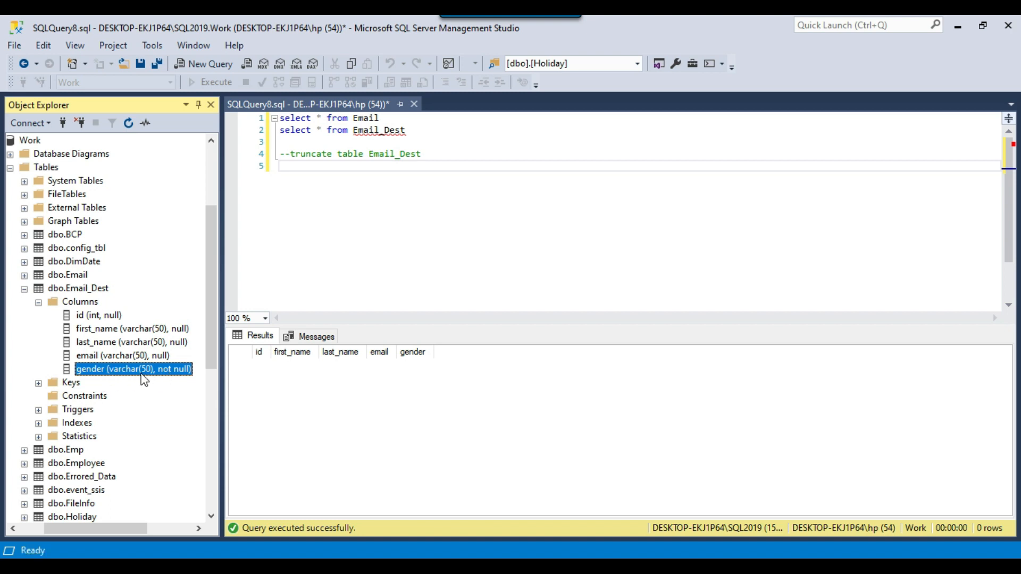
pyautogui.moveTo(162, 398)
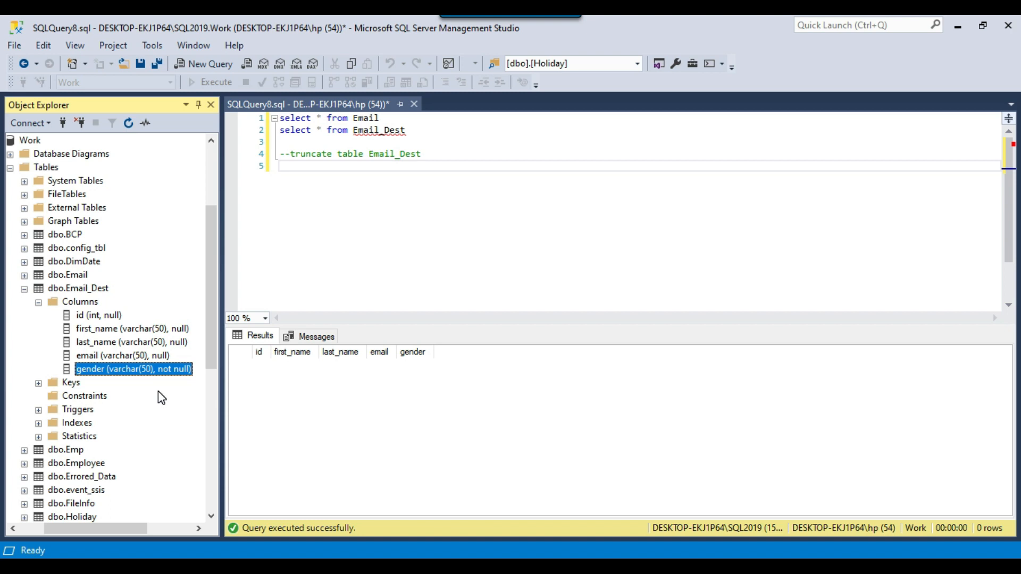
pyautogui.moveTo(113, 385)
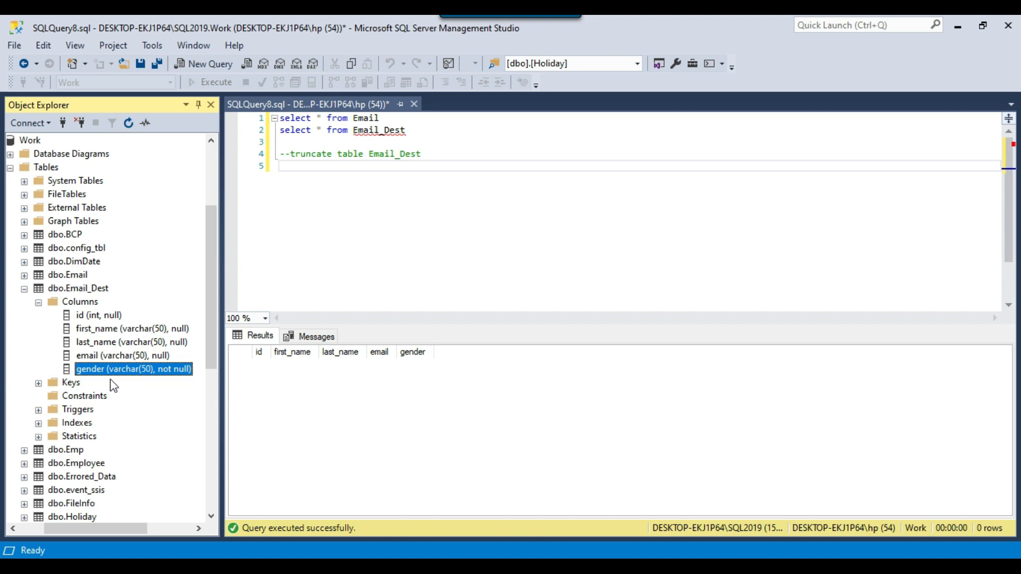
pyautogui.moveTo(149, 382)
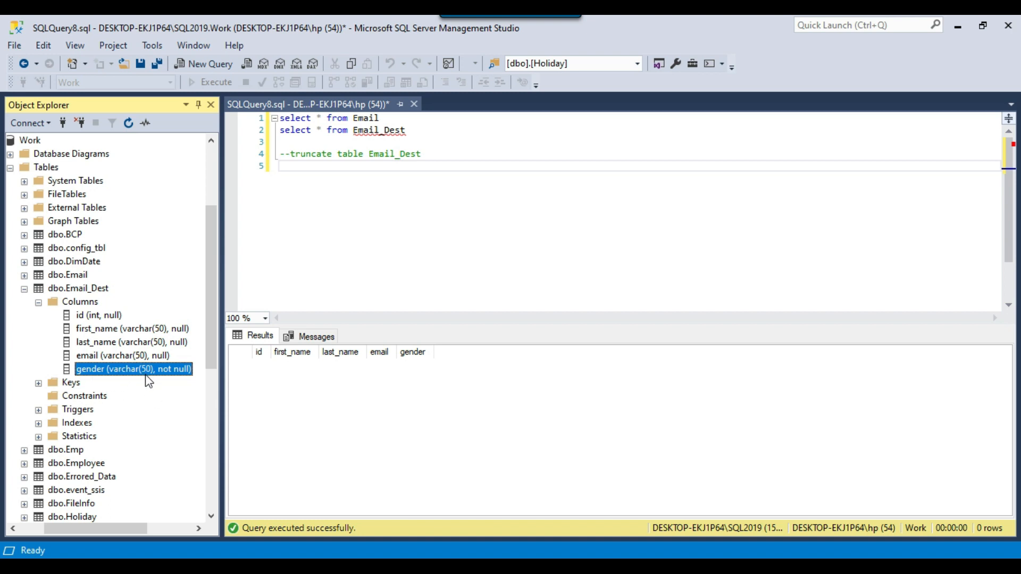
pyautogui.moveTo(157, 365)
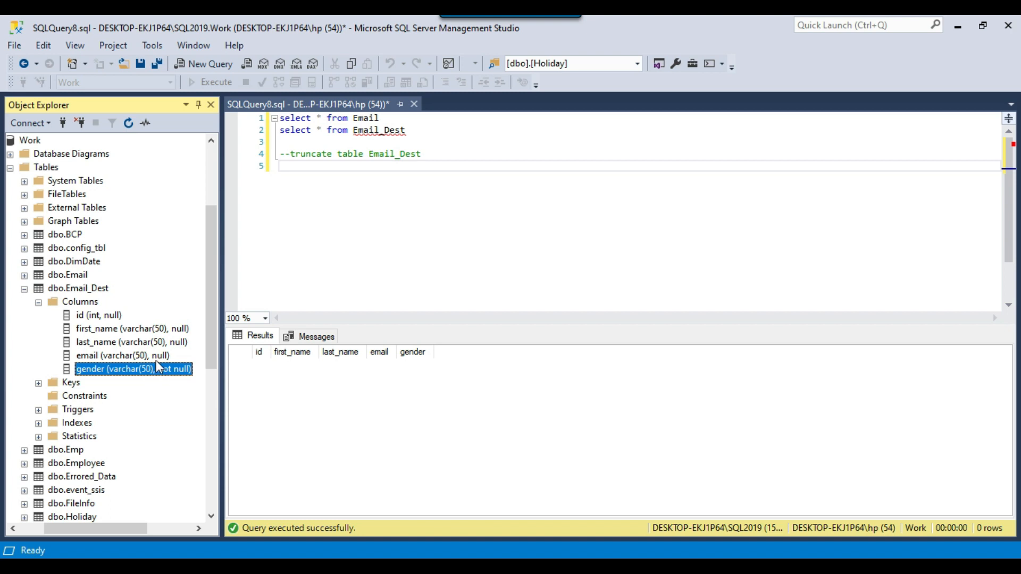
pyautogui.click(124, 355)
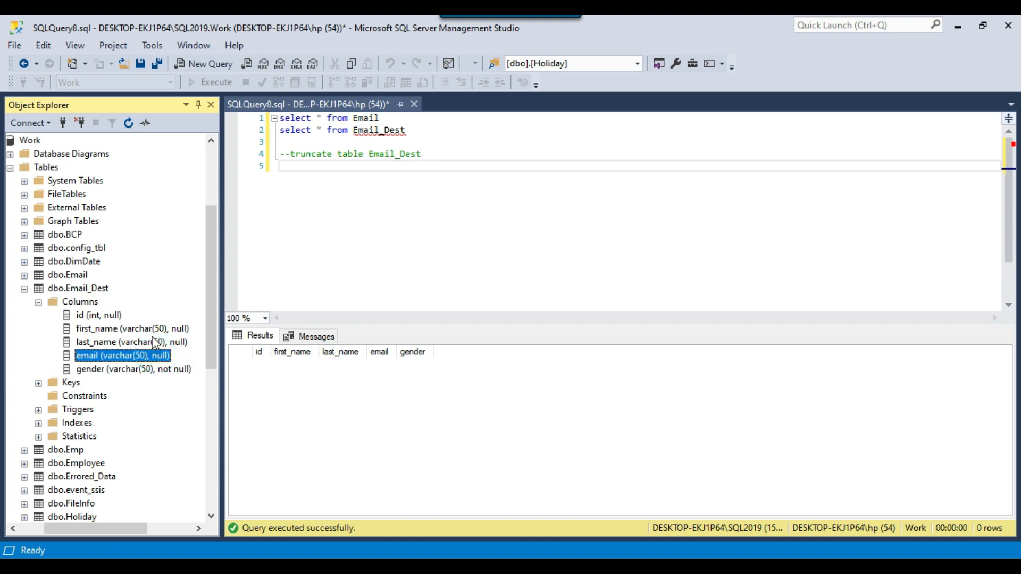
pyautogui.click(134, 369)
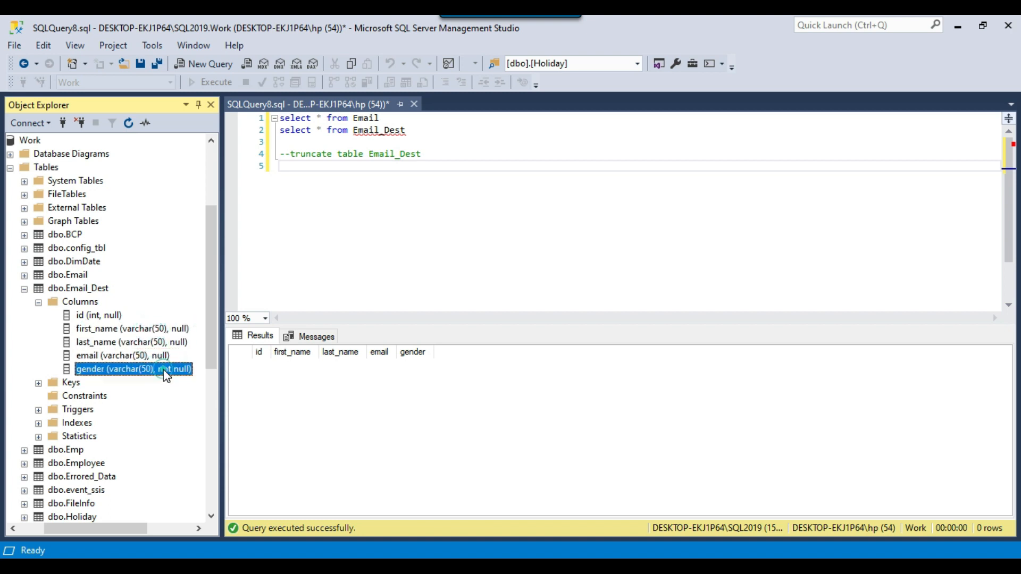
pyautogui.moveTo(477, 199)
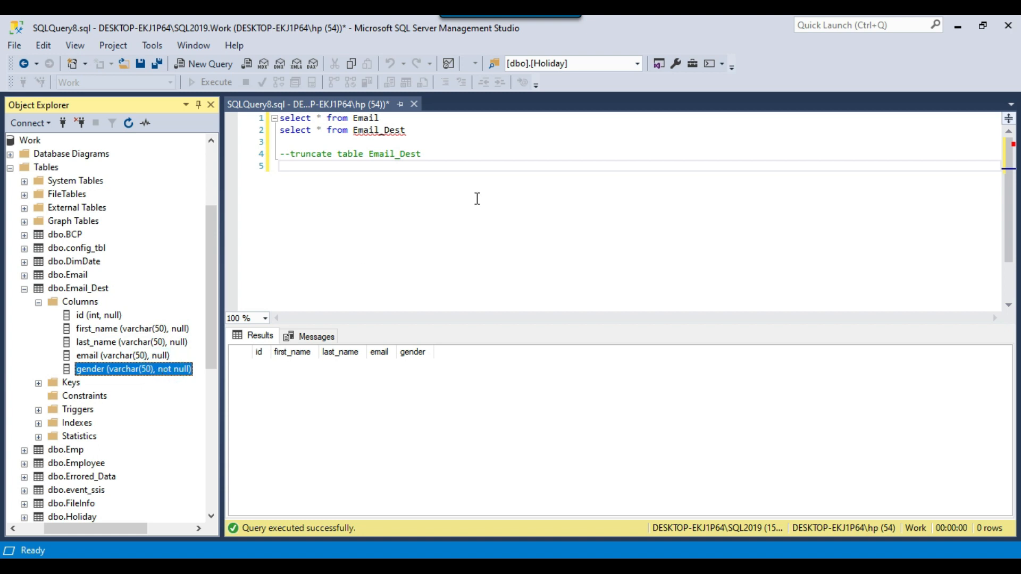
# Step: Run ALTER TABLE Email_Dest ALTER COLUMN [gender] varchar(50) NULL to make gender nullable
pyautogui.write('alter ta')
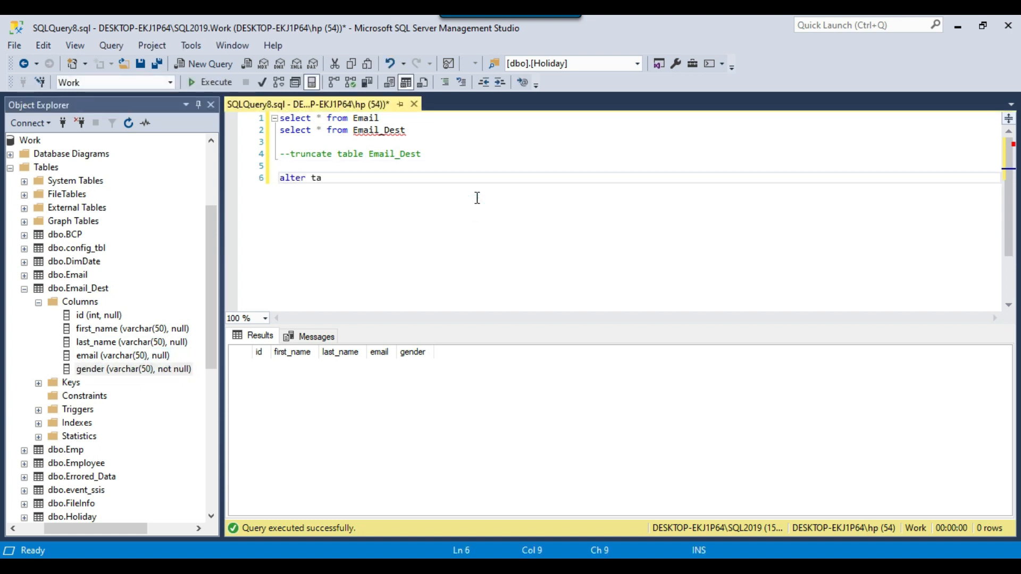
pyautogui.write('ble')
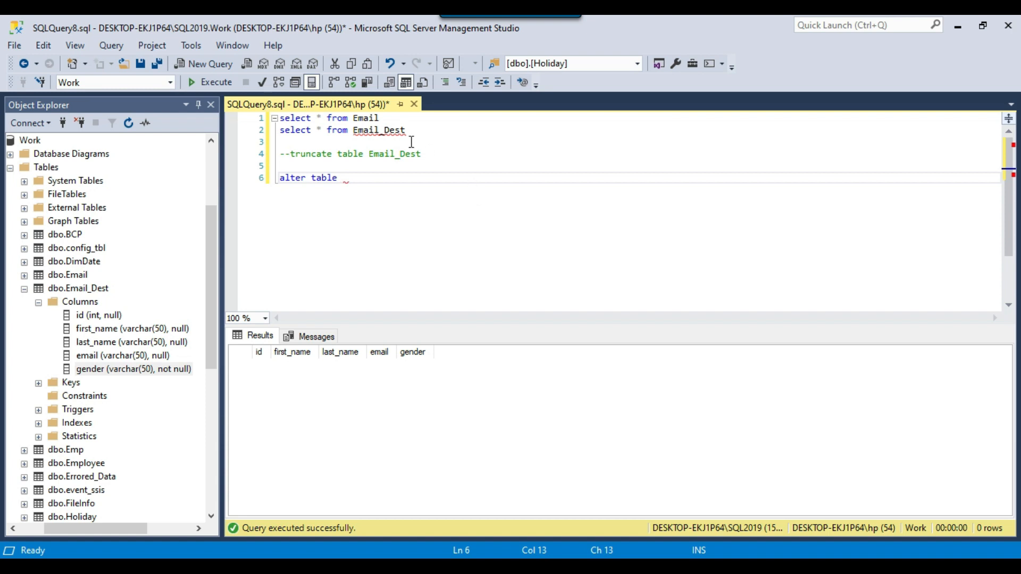
pyautogui.write('Email_Dest')
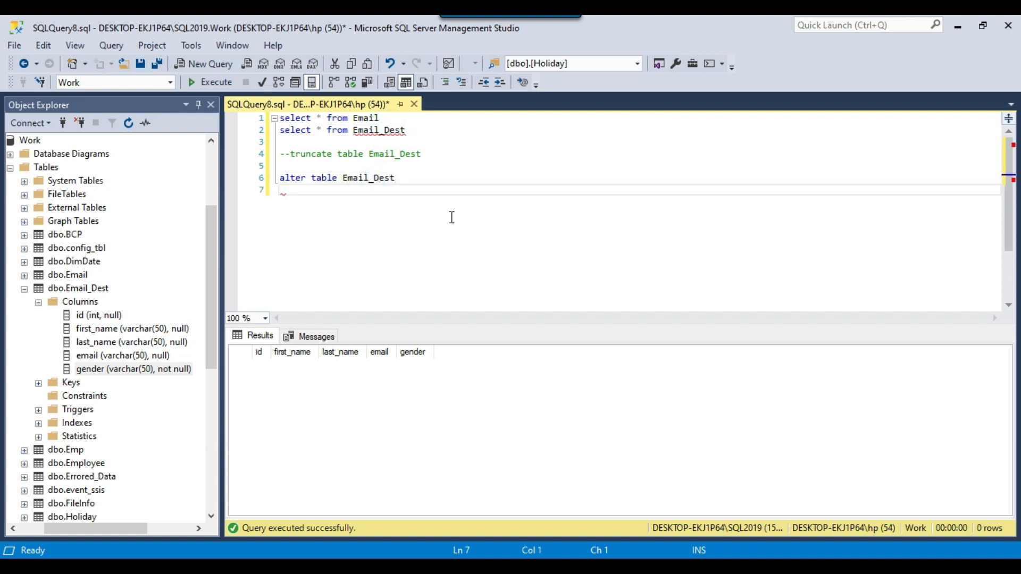
pyautogui.write('alter column')
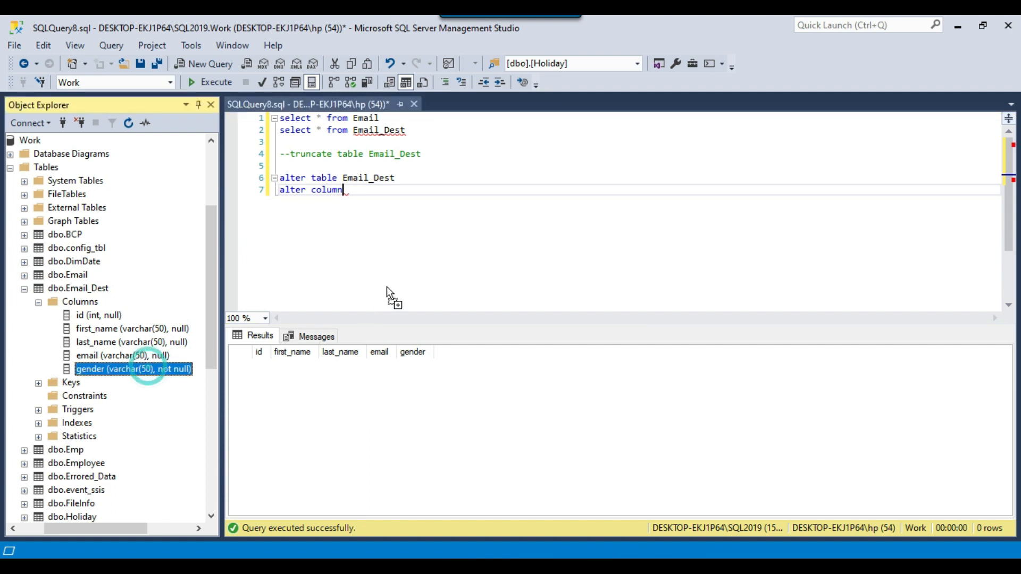
pyautogui.write('[gender]')
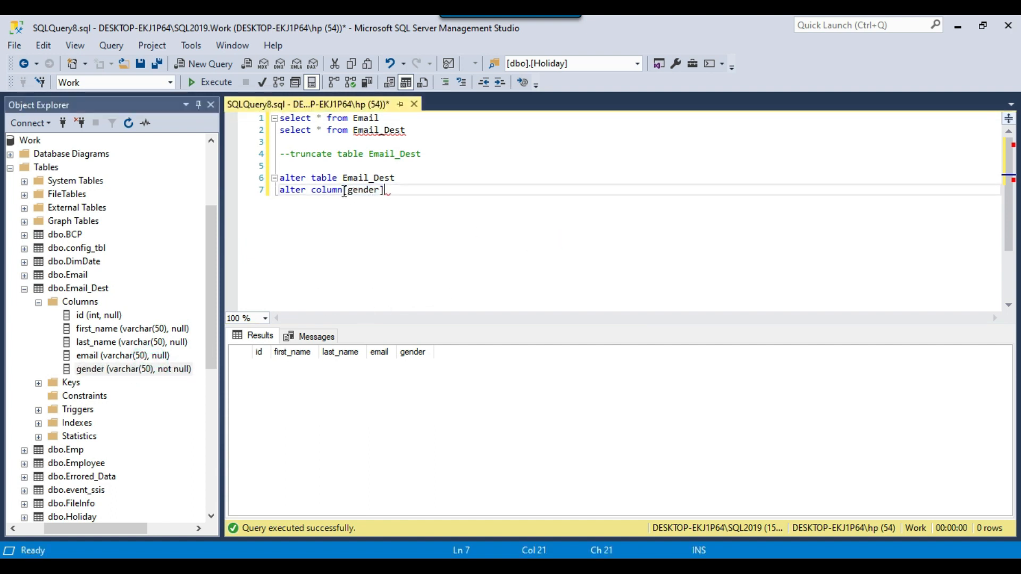
pyautogui.write('va')
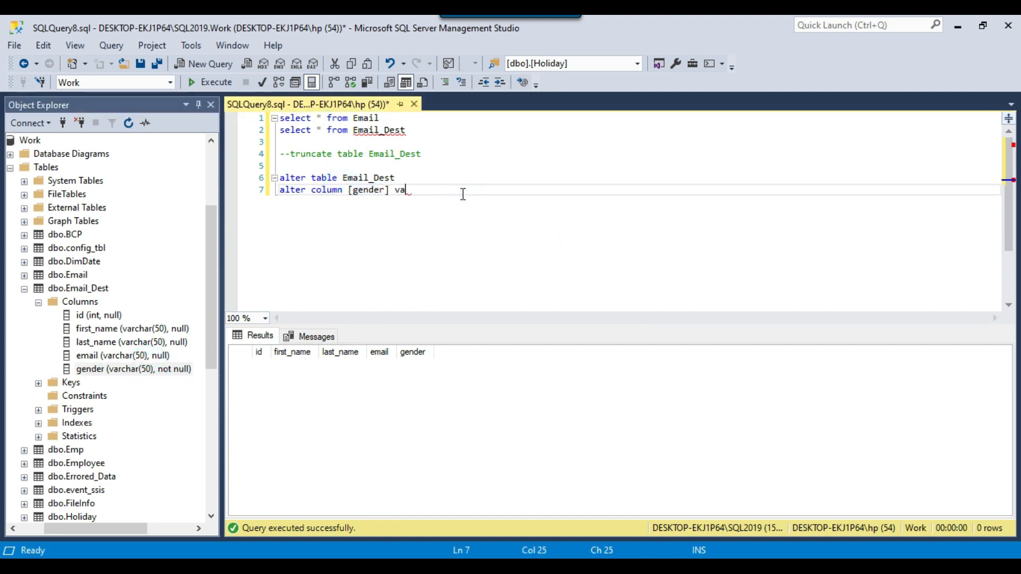
pyautogui.write('rchar(5')
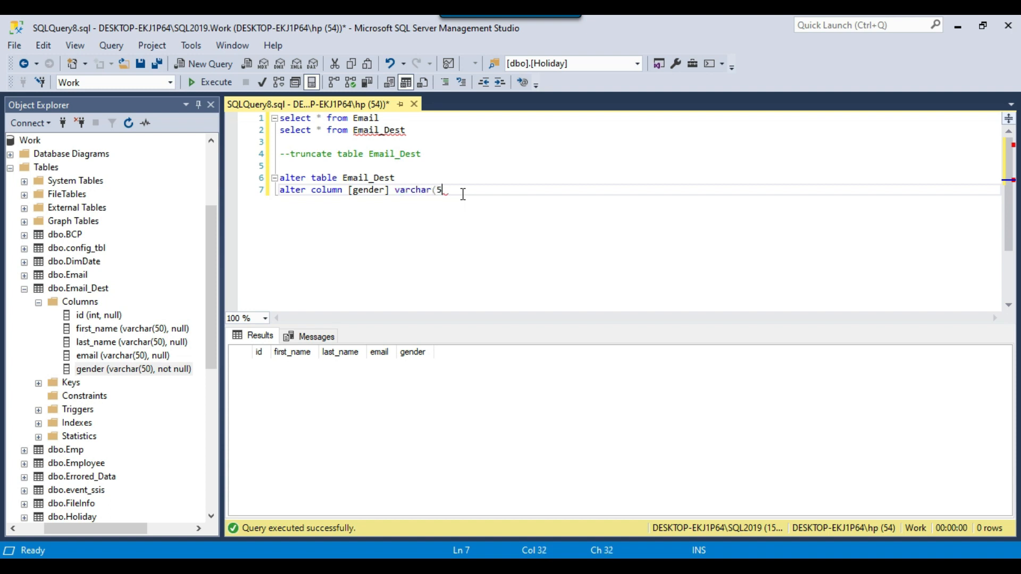
pyautogui.write('0)')
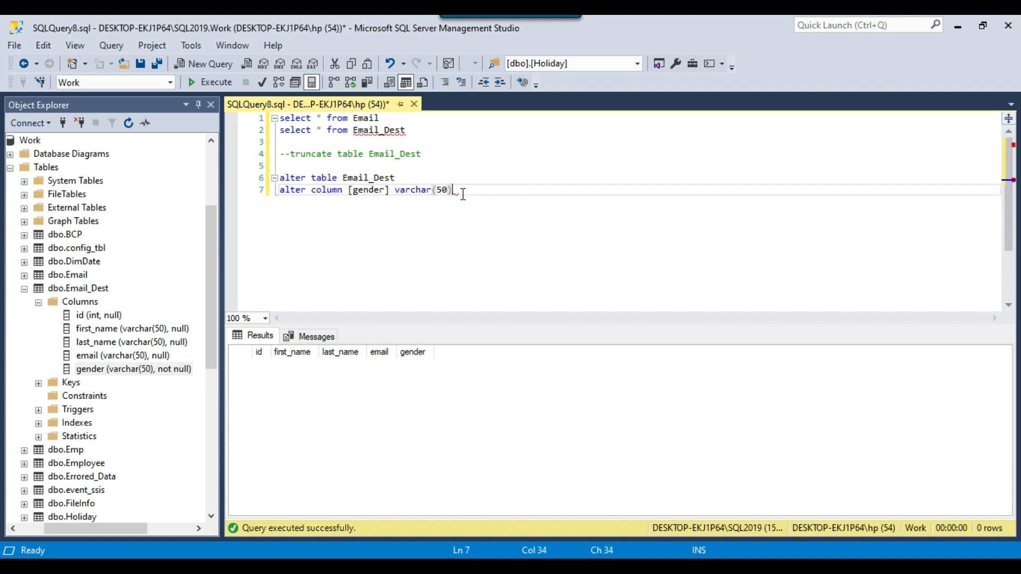
pyautogui.click(214, 82)
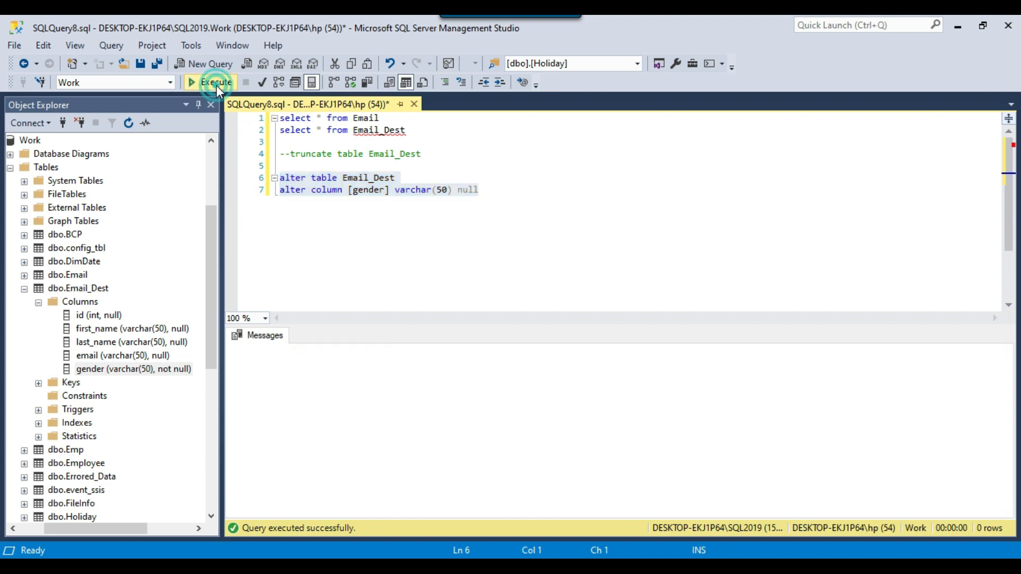
pyautogui.click(215, 82)
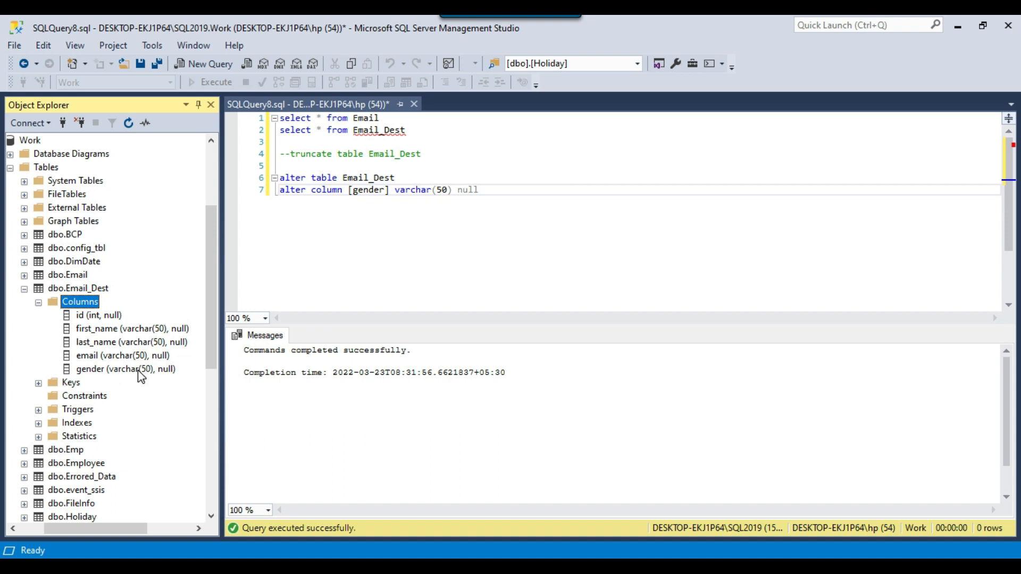
# Step: Select the gender column under Email_Dest to verify it now shows as nullable
pyautogui.click(126, 370)
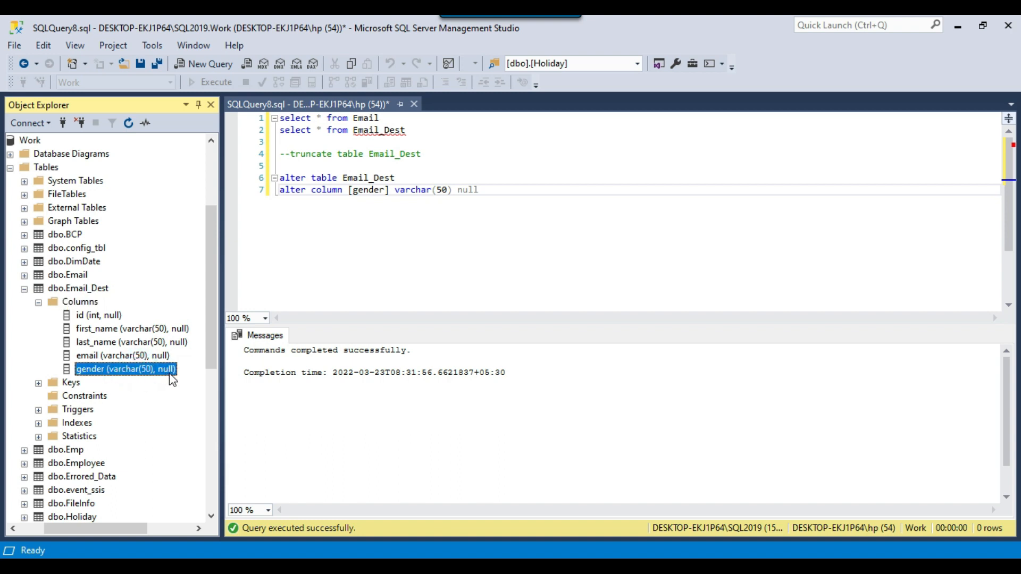
pyautogui.moveTo(161, 346)
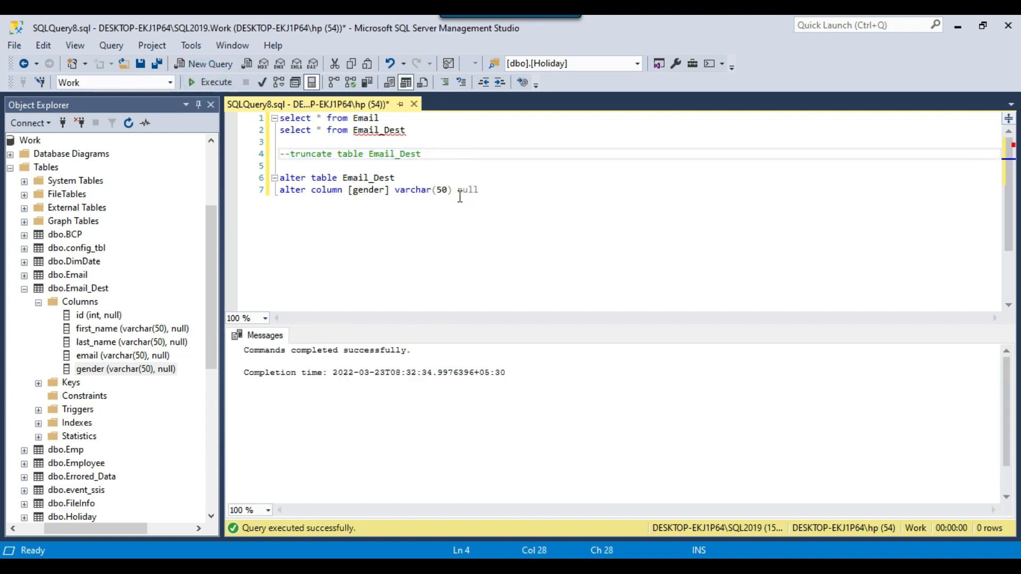
# Step: Alter gender back to not null and refresh Email_Dest's Columns folder in Object Explorer
pyautogui.write('non')
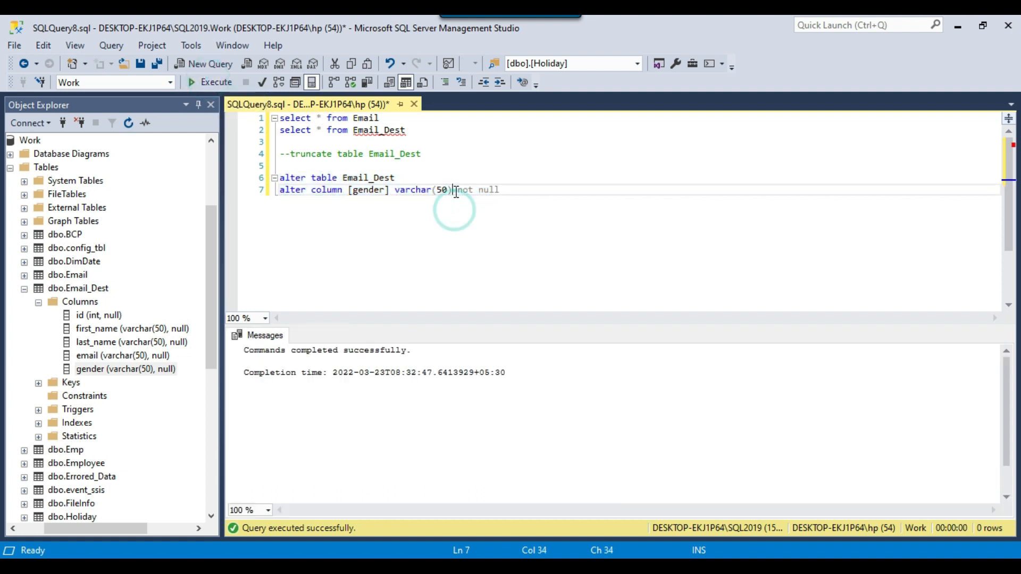
pyautogui.rightClick(80, 301)
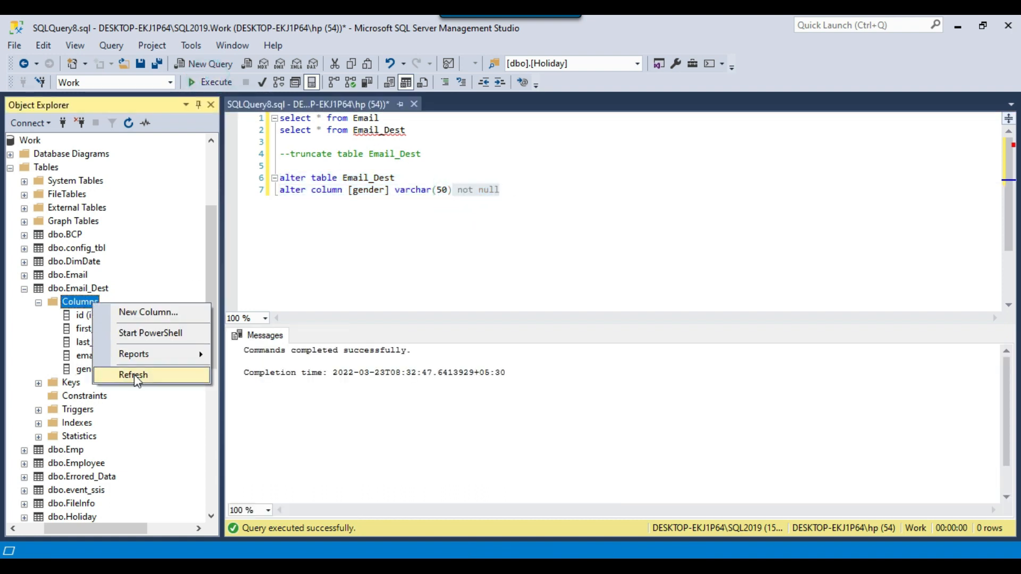
pyautogui.click(133, 374)
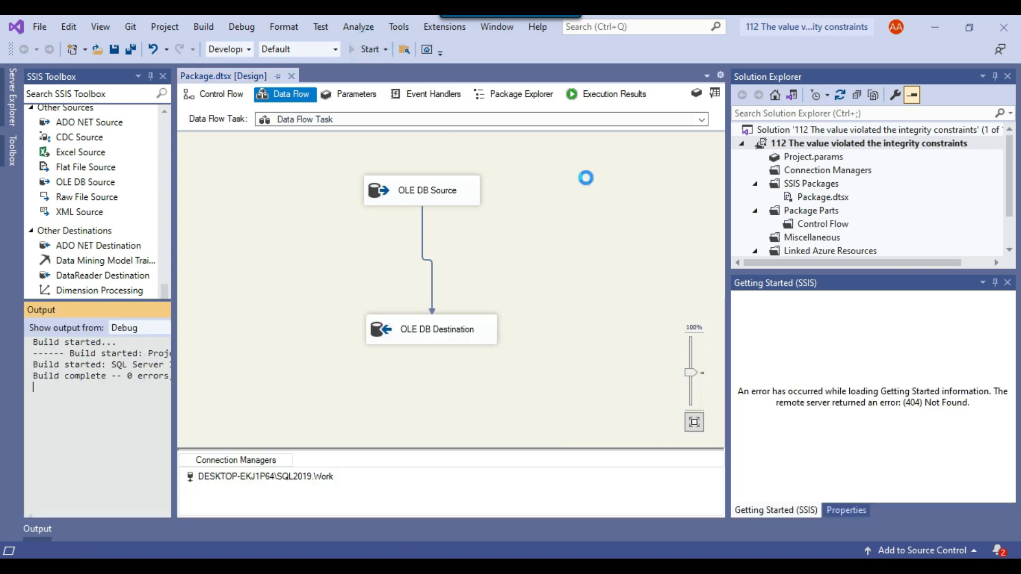
# Step: Return to the Management Studio window showing gender as varchar(50) not null
pyautogui.click(369, 49)
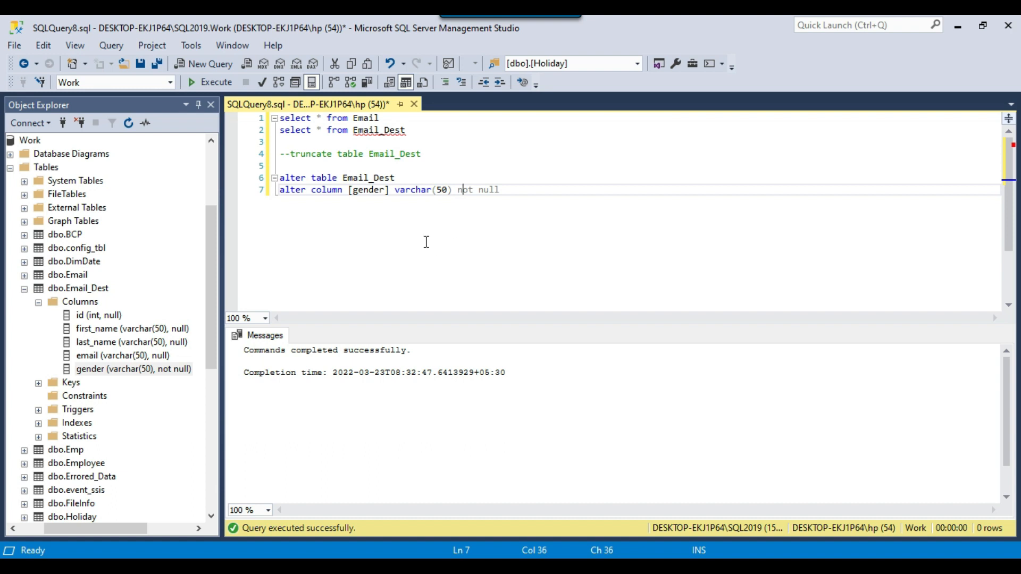
# Step: Generate a SELECT on Email with isnull([gender],'') gender, run it, and select the whole query for reuse
pyautogui.rightClick(67, 275)
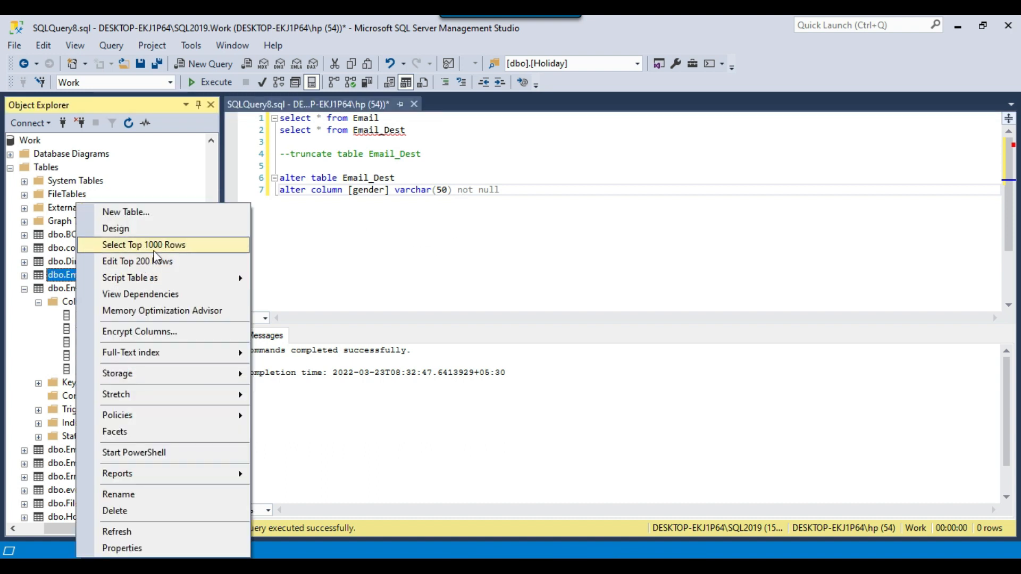
pyautogui.click(144, 244)
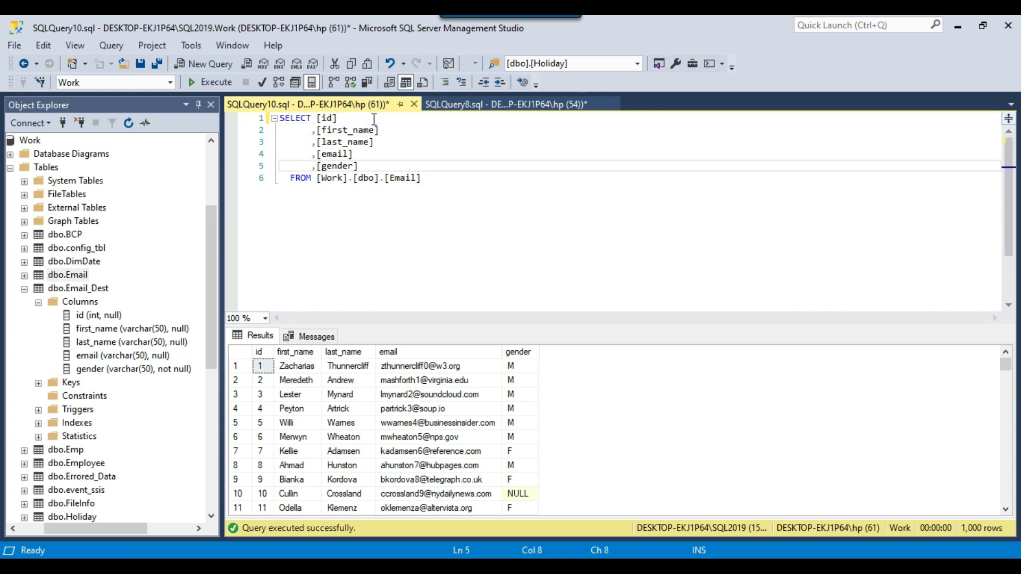
pyautogui.write('isnull(')
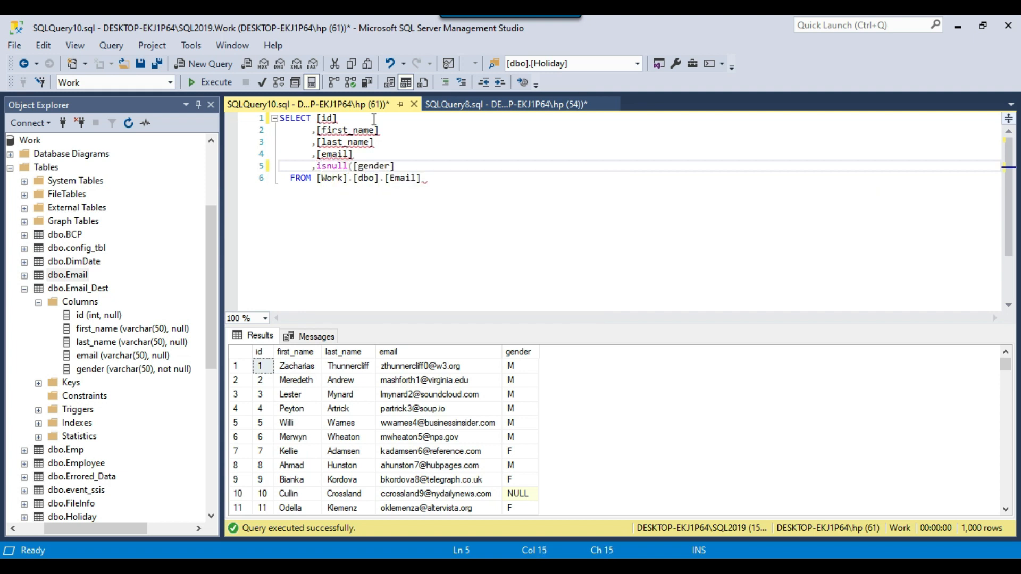
pyautogui.write(",'')")
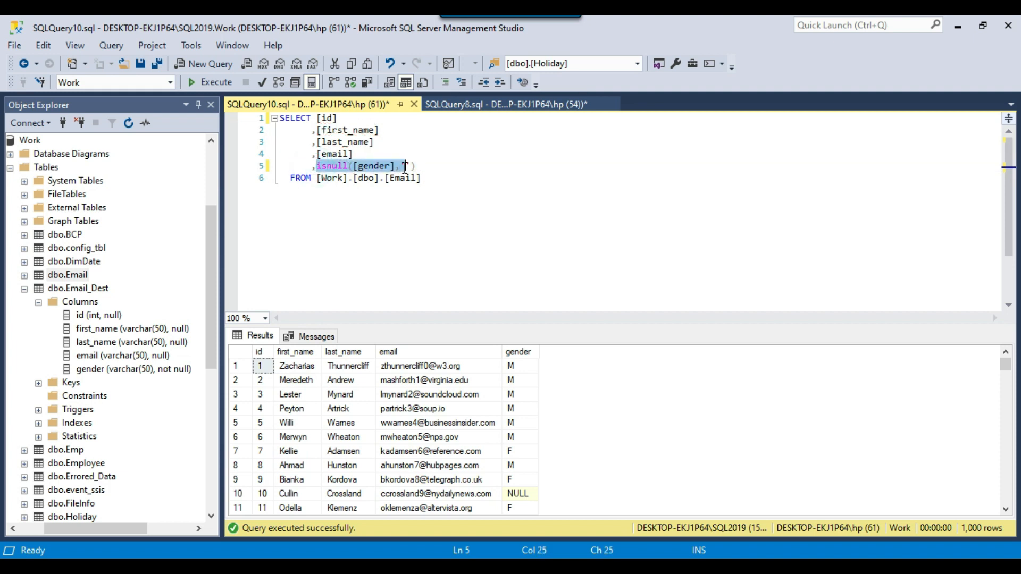
pyautogui.write("'")
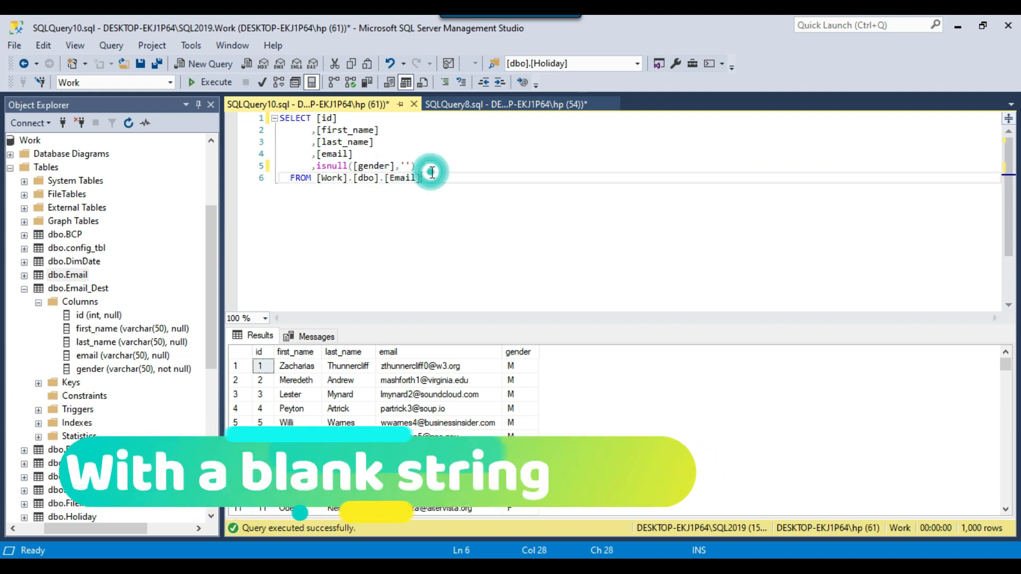
pyautogui.write('gend')
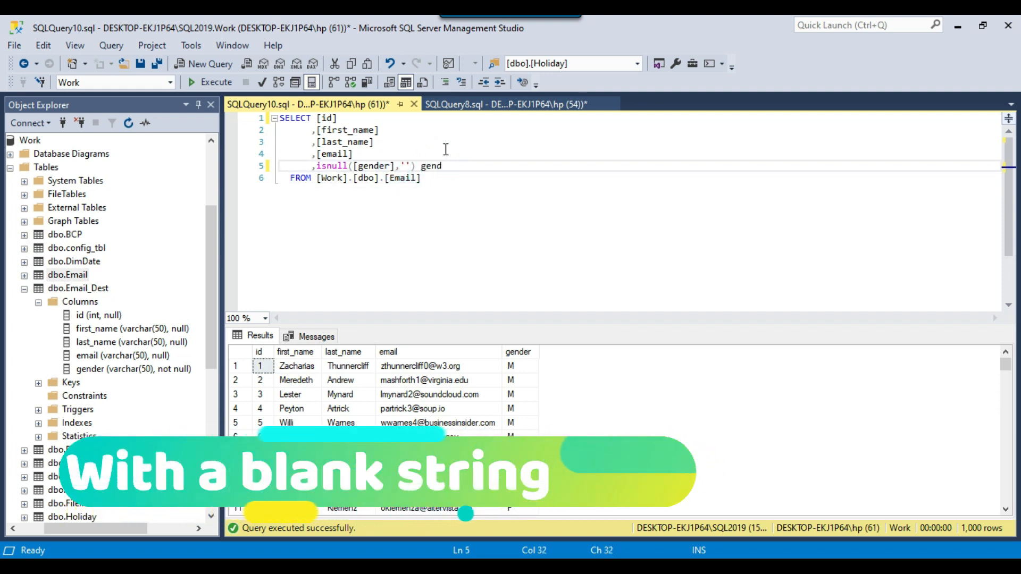
pyautogui.click(213, 82)
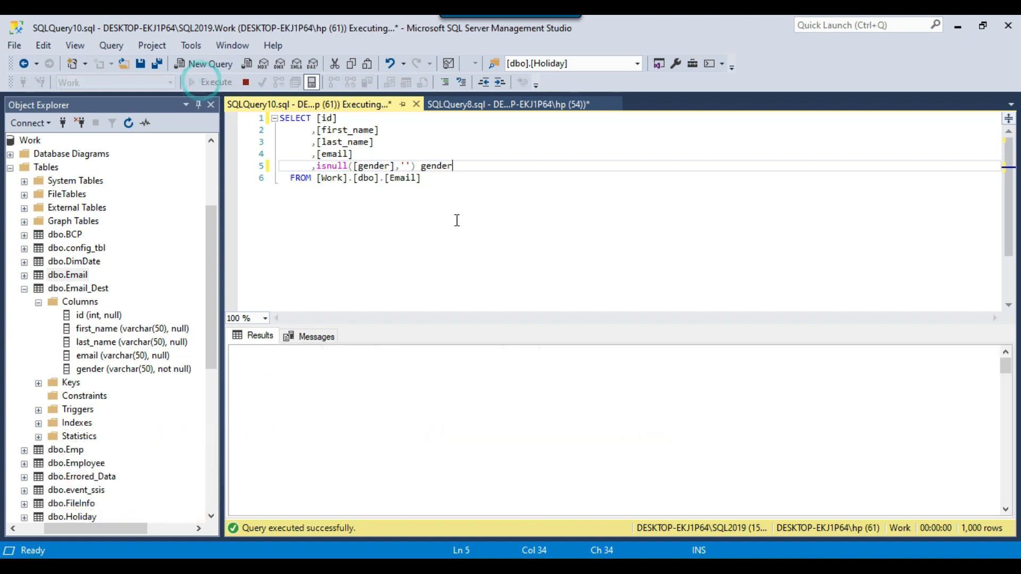
pyautogui.click(214, 82)
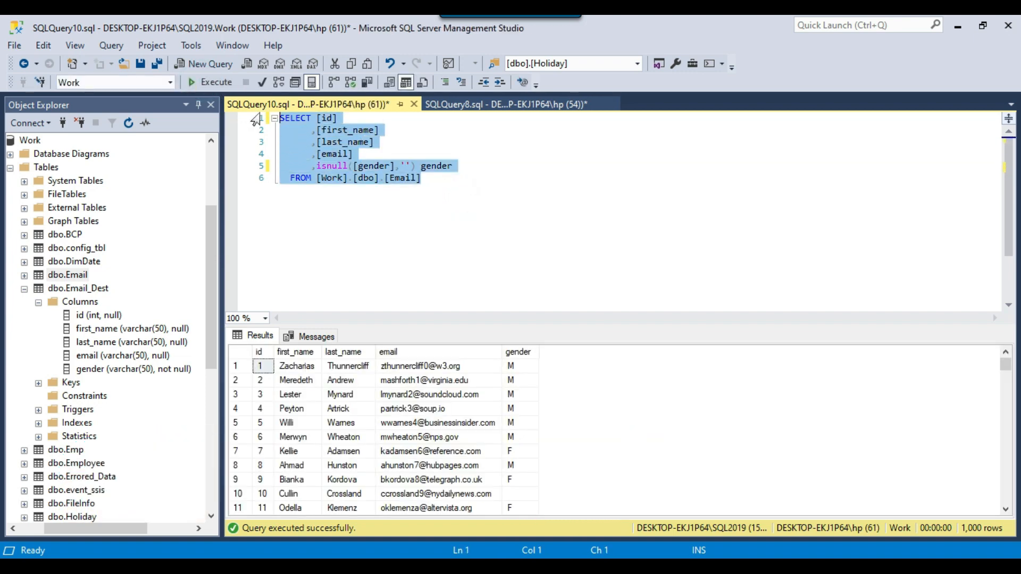
pyautogui.moveTo(636, 325)
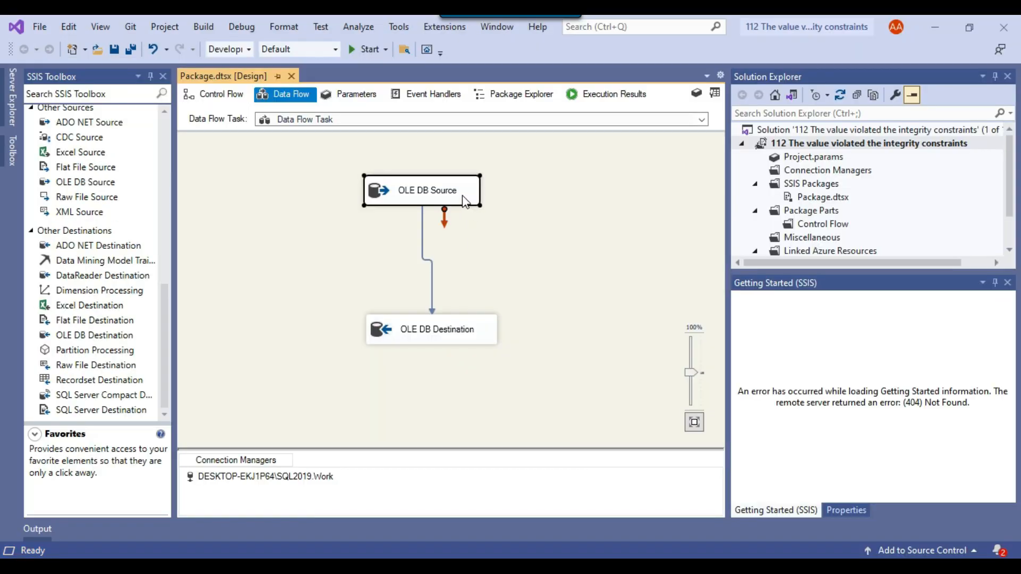
# Step: Paste the isnull(gender,'') query into the OLE DB Source command text and rerun the package
pyautogui.doubleClick(426, 190)
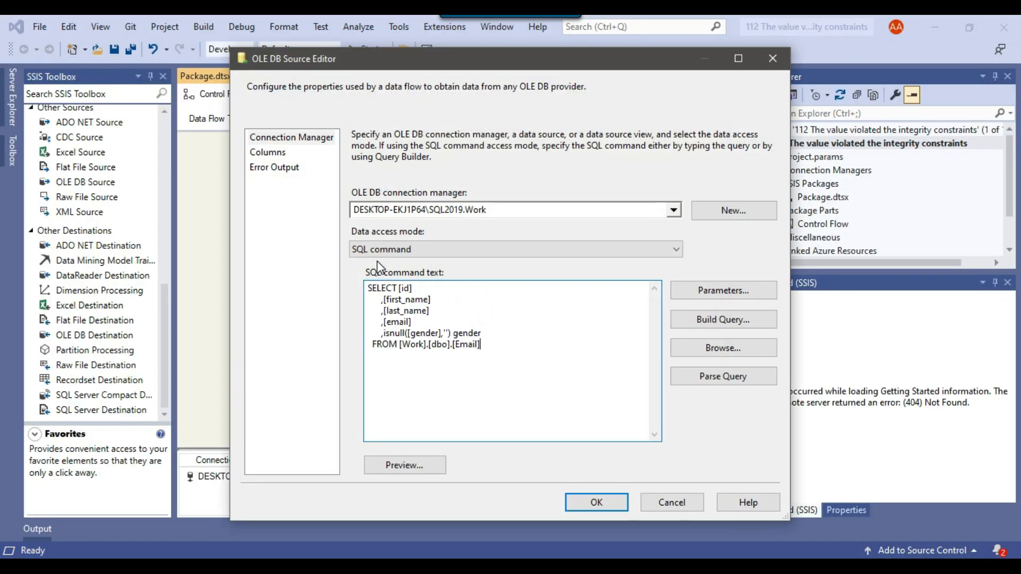
pyautogui.click(596, 502)
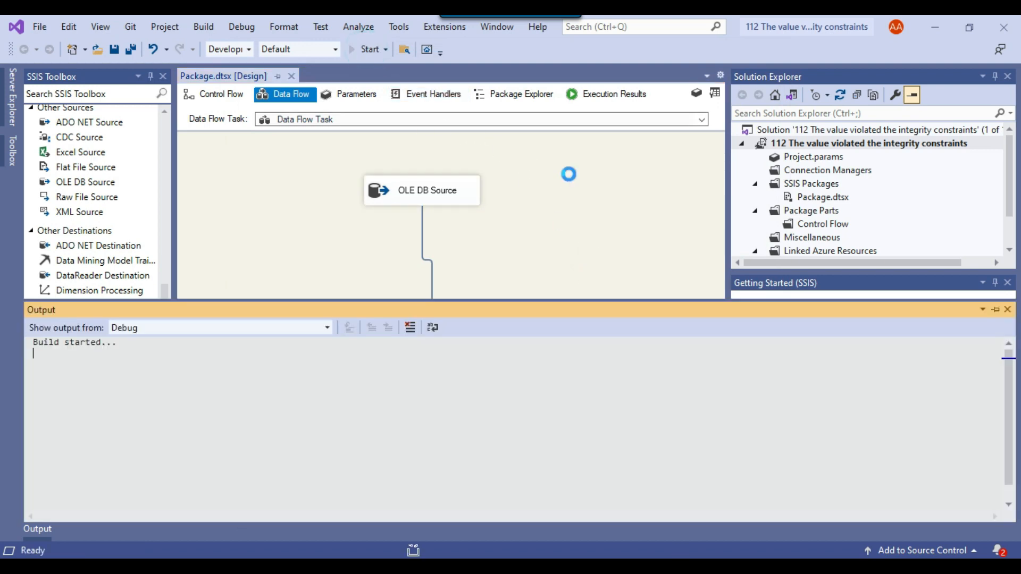
pyautogui.click(370, 49)
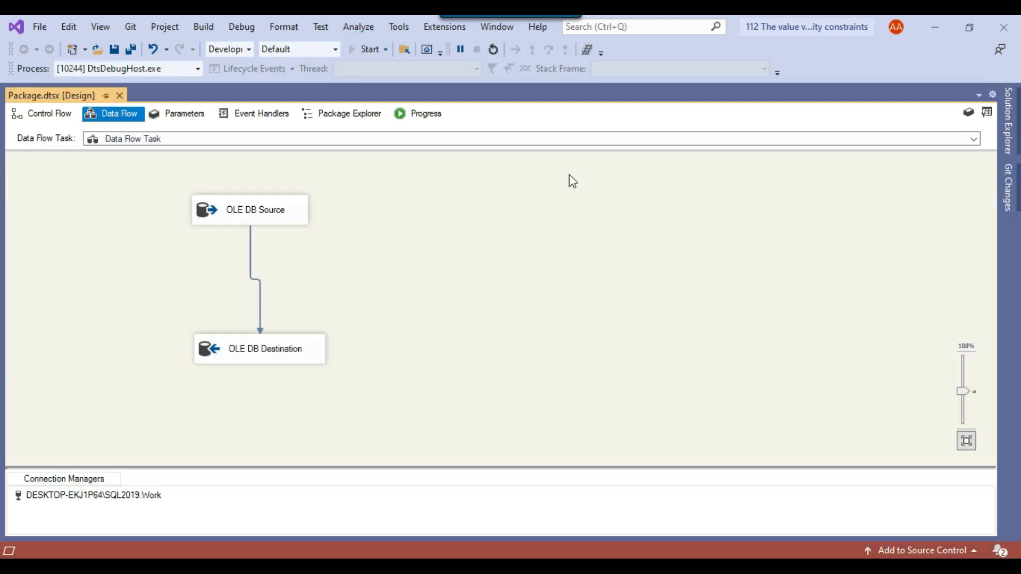
pyautogui.click(370, 49)
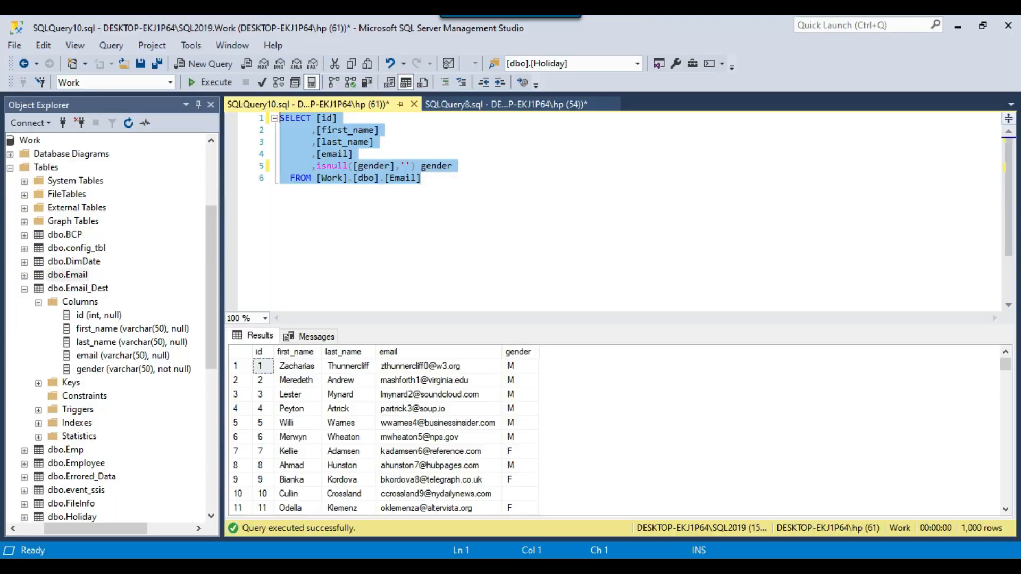
# Step: After checking the not-null gender column, change the isnull replacement from '' to 0
pyautogui.click(133, 369)
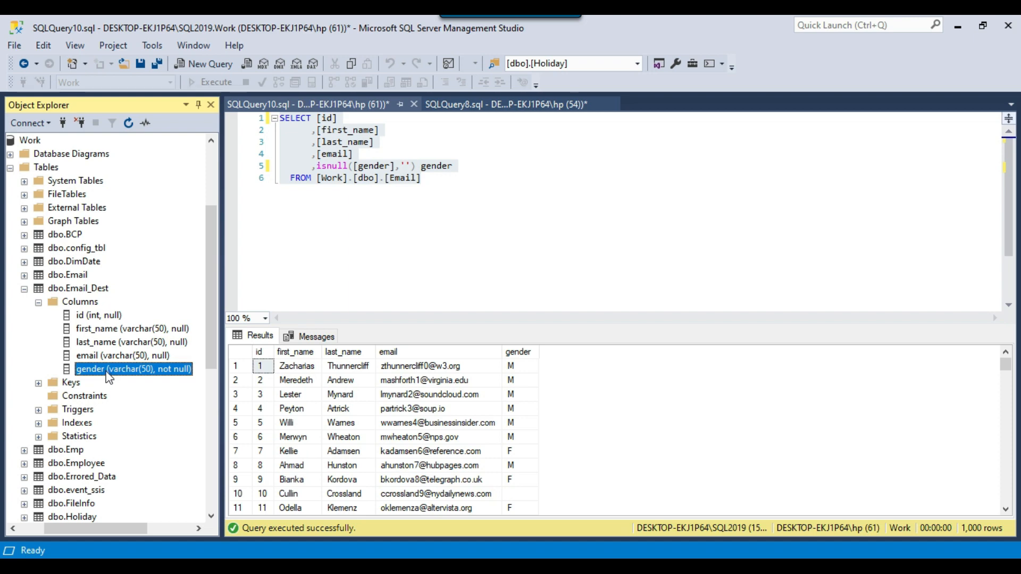
pyautogui.moveTo(181, 382)
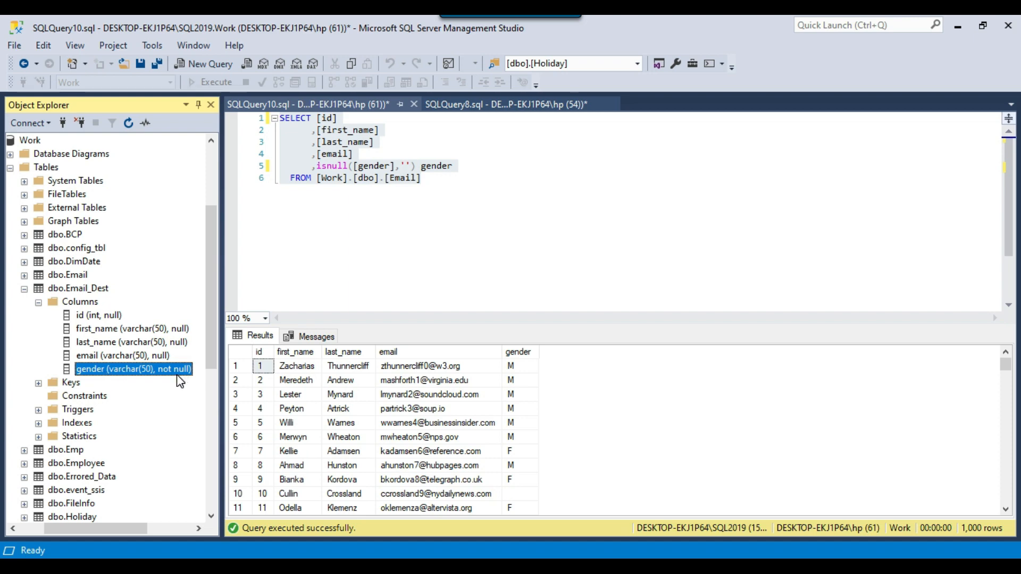
pyautogui.click(407, 166)
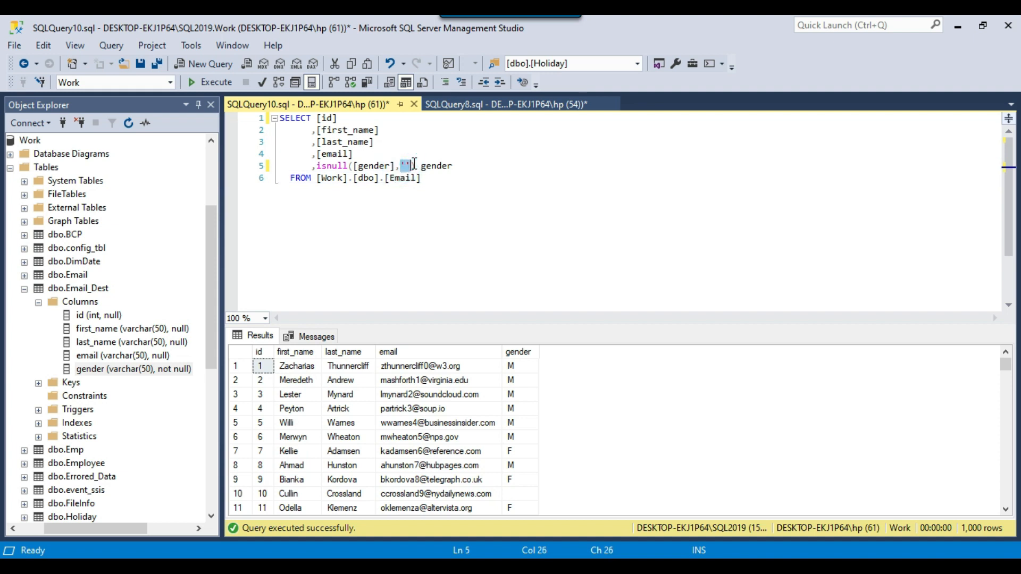
pyautogui.write('0')
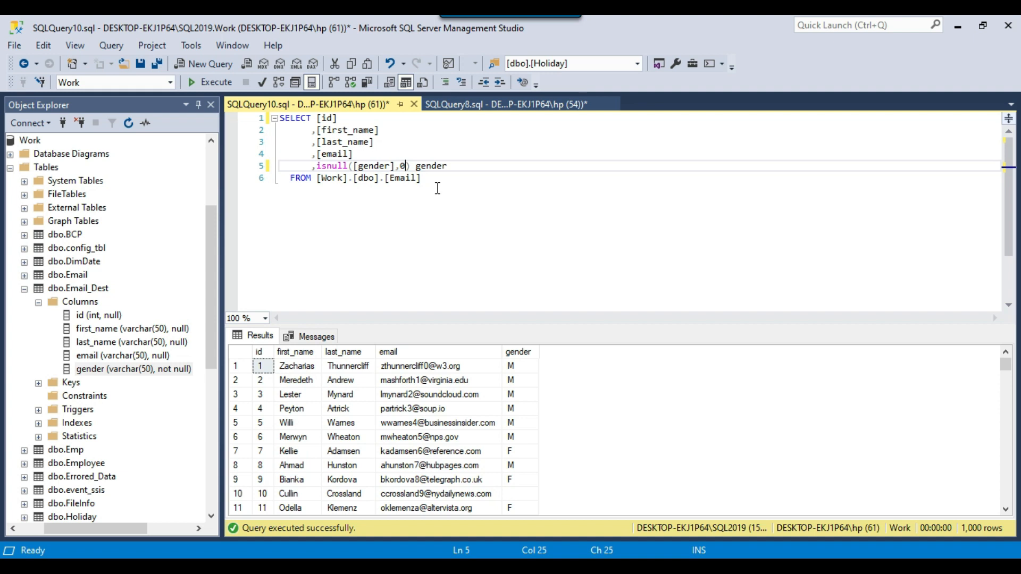
# Step: On a new line below the query, begin typing the default date '1900-01-01'
pyautogui.click(423, 177)
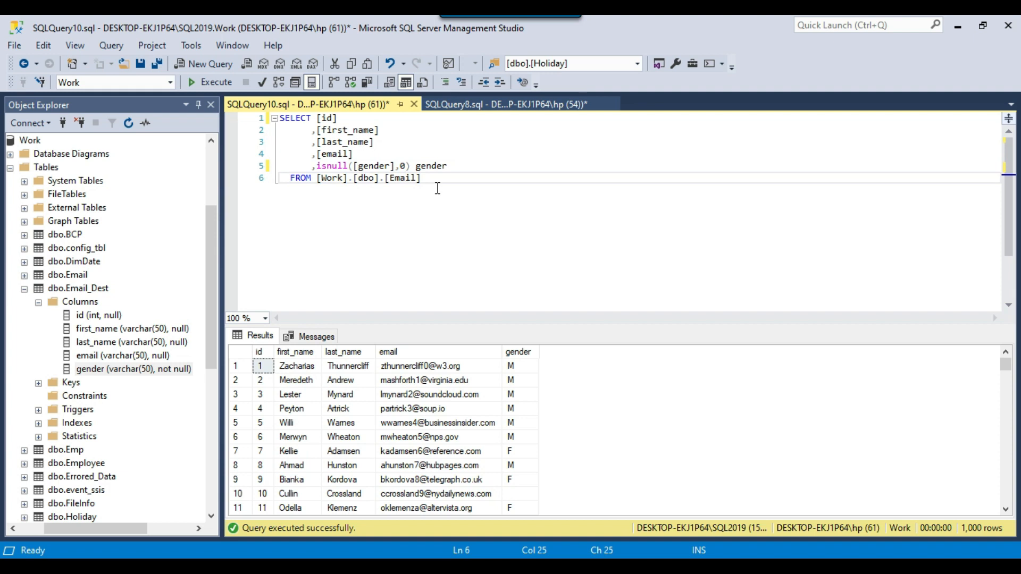
pyautogui.press('enter')
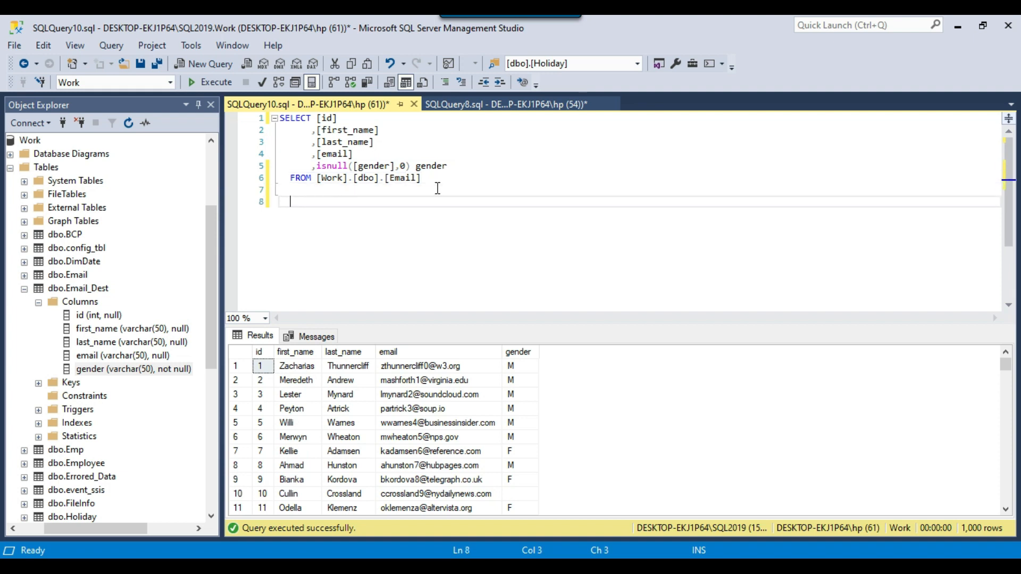
pyautogui.write("'19'")
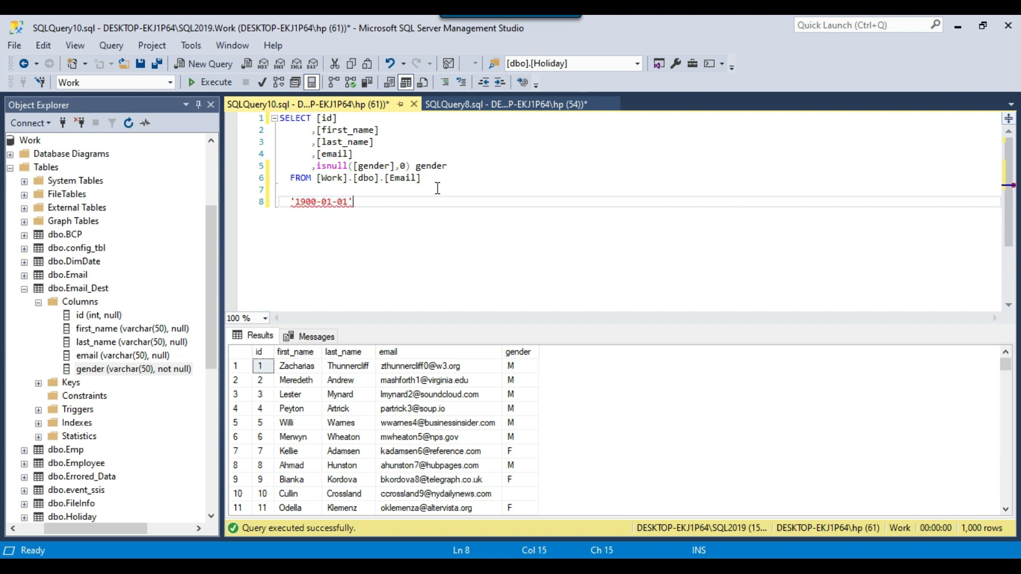
pyautogui.press('Left')
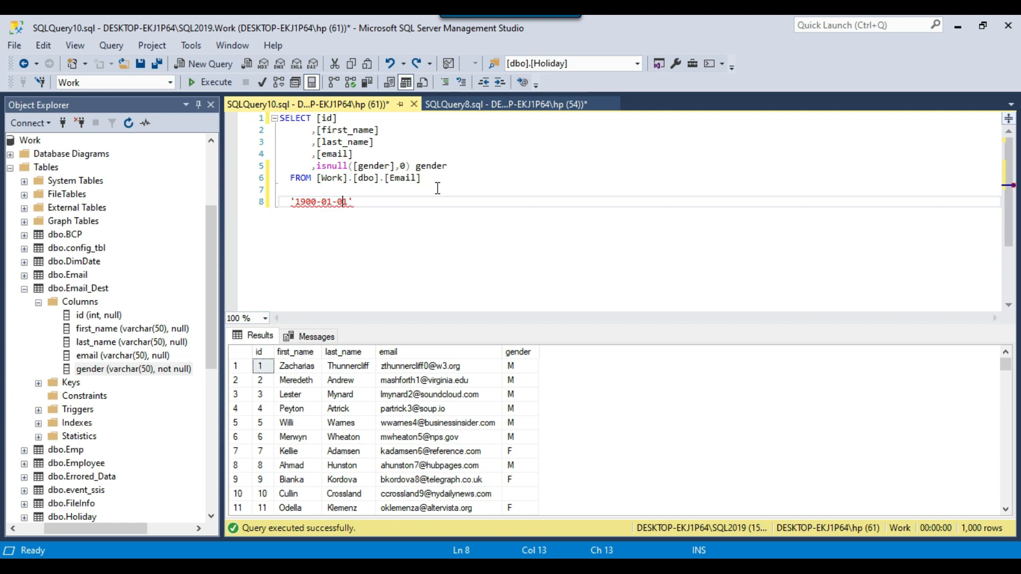